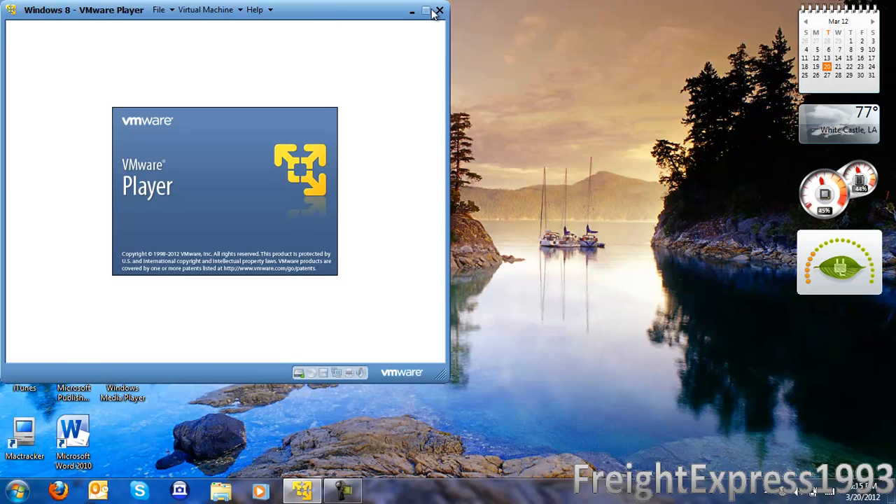
Step: Power on the Windows 8 virtual machine so it begins booting
left_click(426, 11)
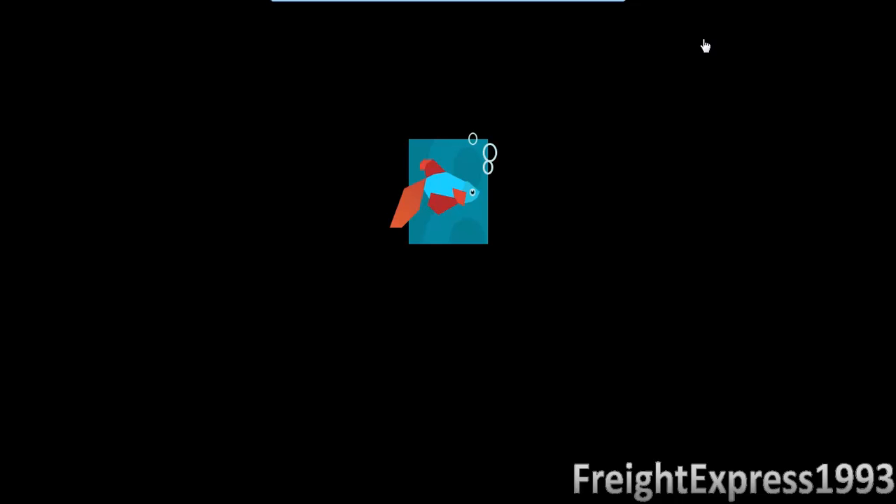
mouse_move(581, 140)
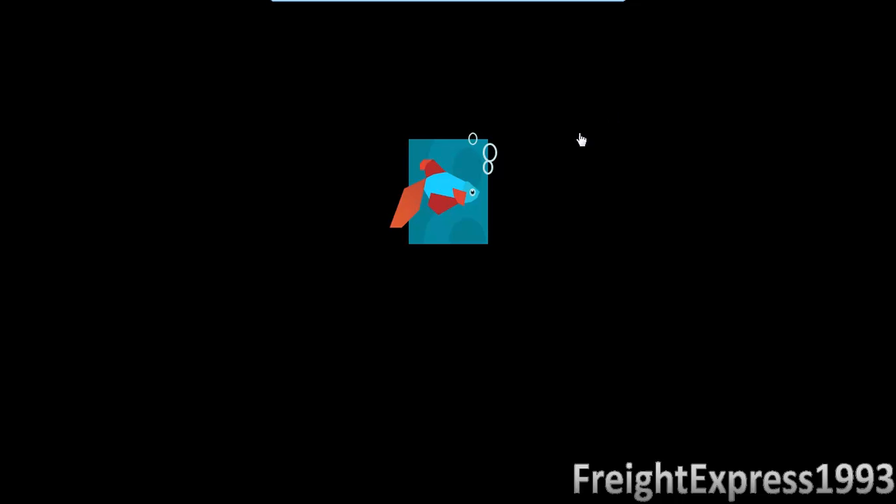
mouse_move(594, 146)
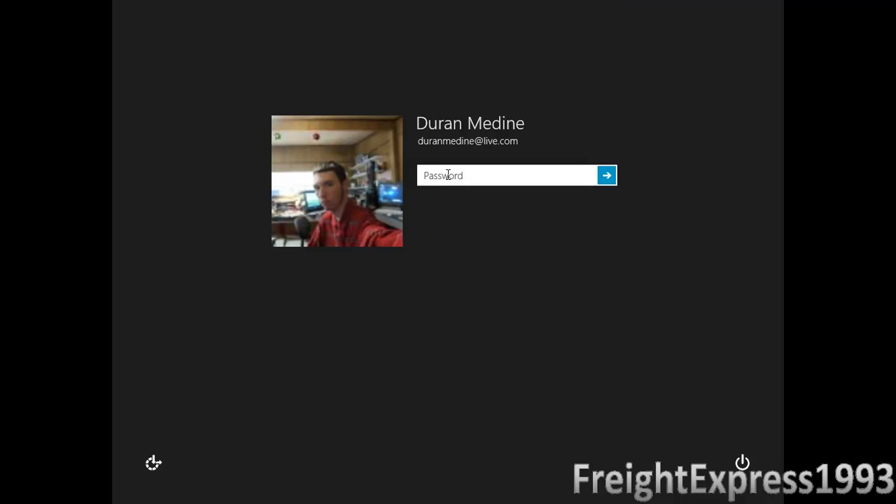
mouse_move(324, 14)
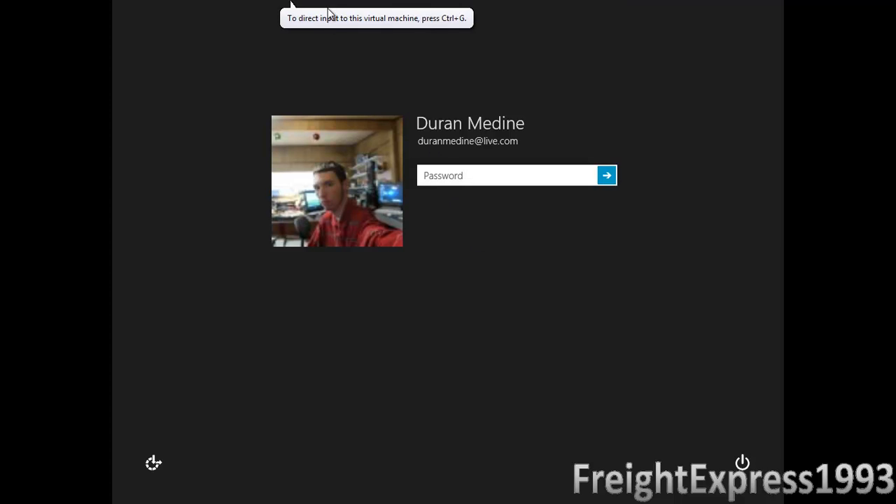
Step: Enter the account password and sign in to reach the Start screen
left_click(504, 175)
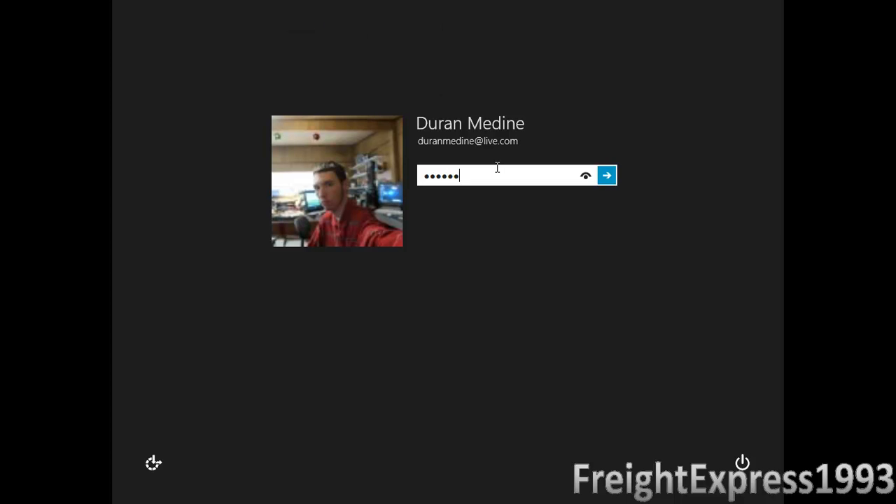
key("backspace")
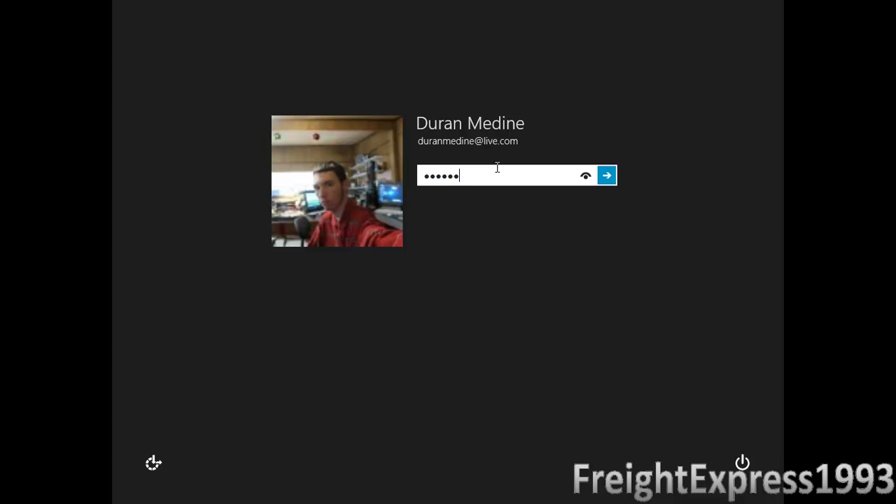
left_click(604, 175)
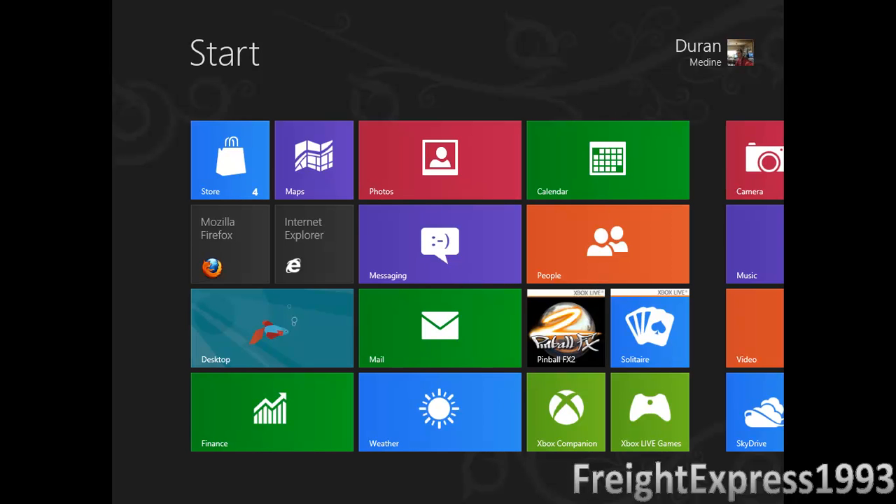
mouse_move(357, 282)
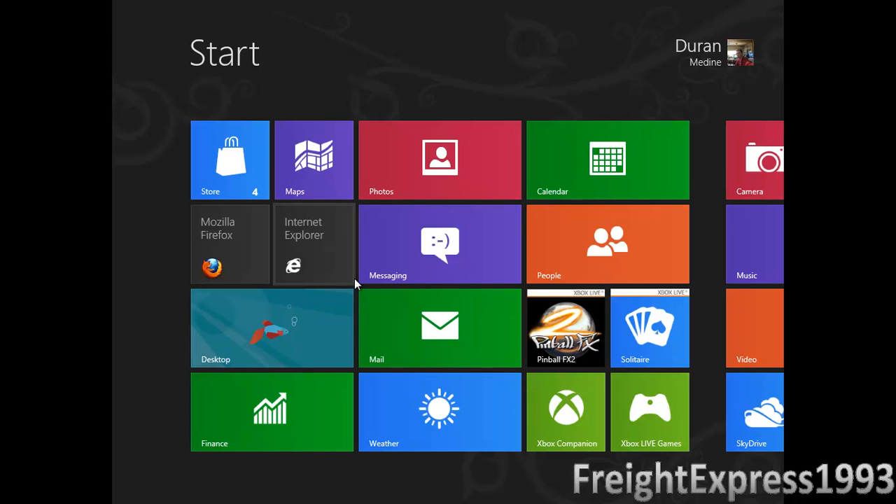
mouse_move(252, 259)
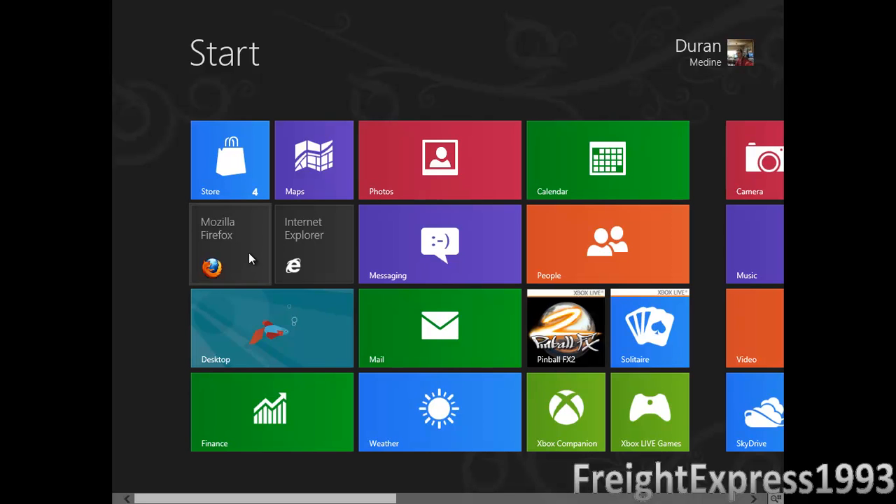
mouse_move(312, 372)
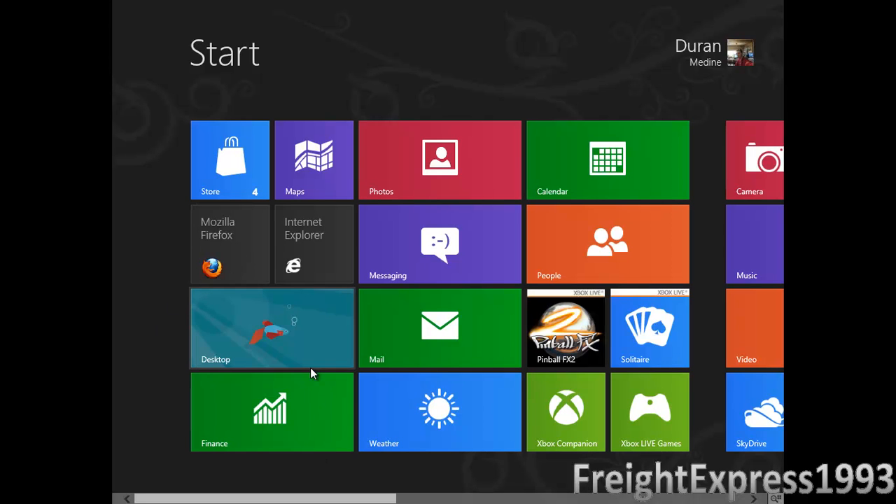
Step: Leave the Start screen for the desktop via the Desktop tile
left_click(271, 327)
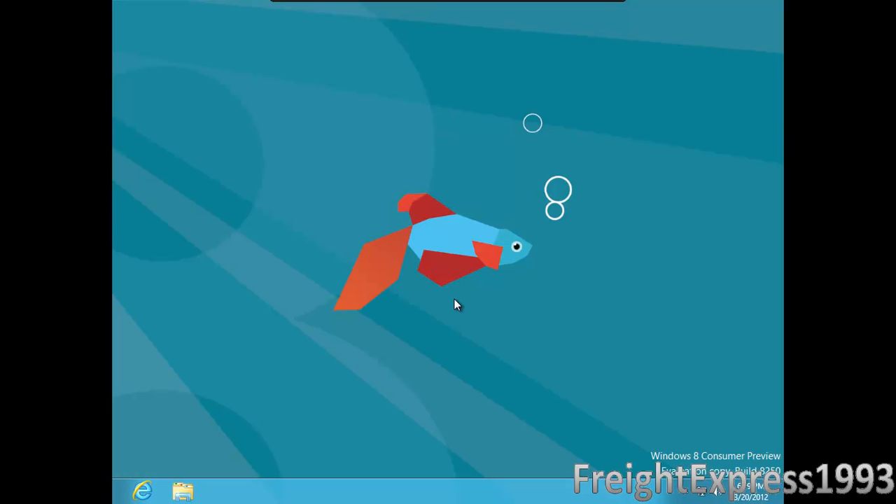
mouse_move(381, 273)
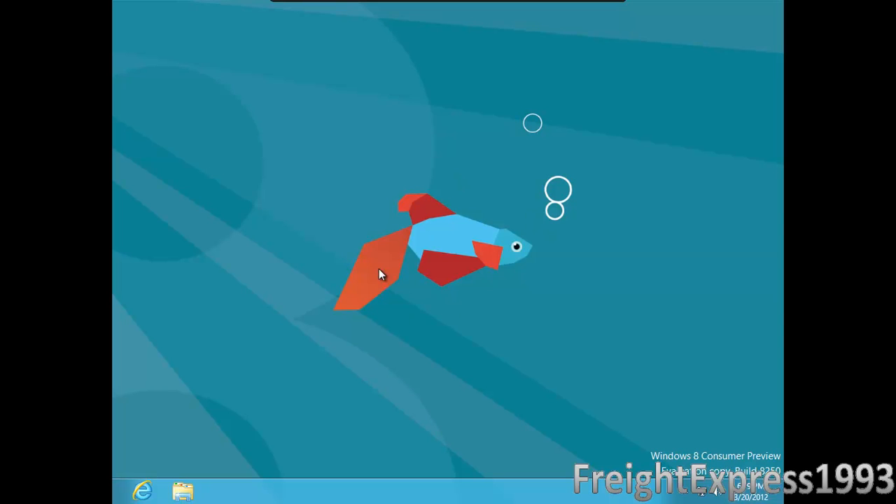
mouse_move(469, 196)
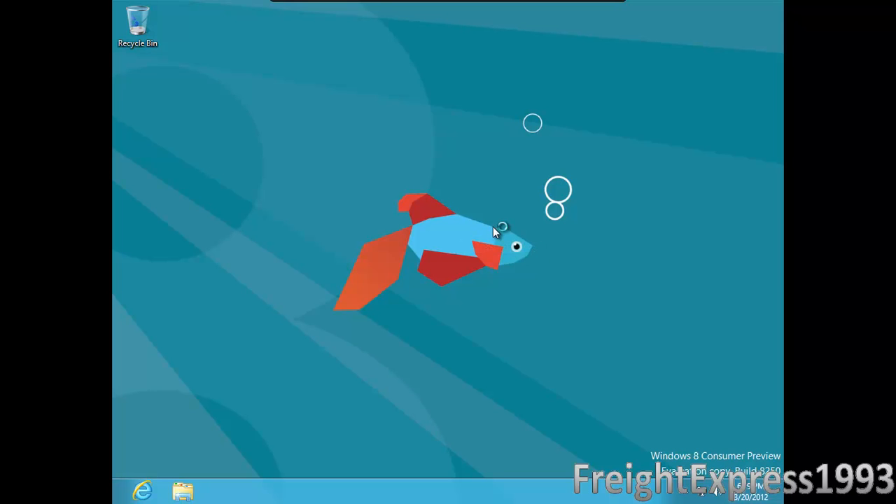
mouse_move(464, 196)
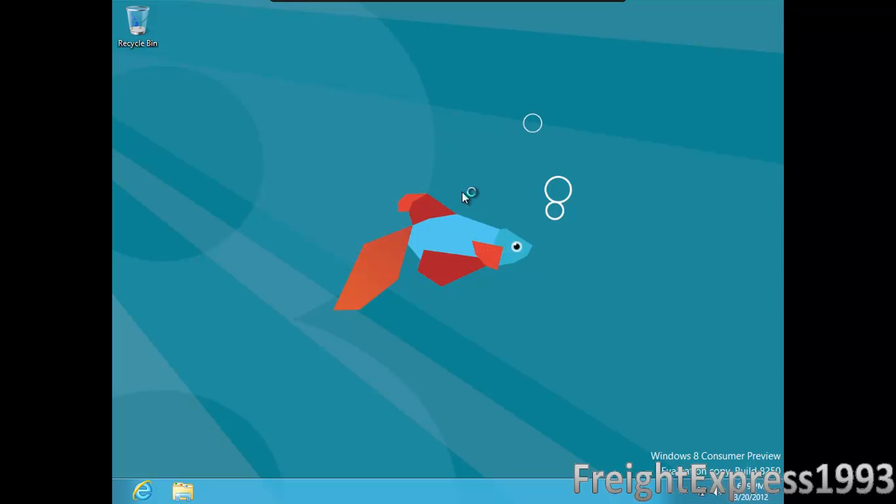
mouse_move(367, 95)
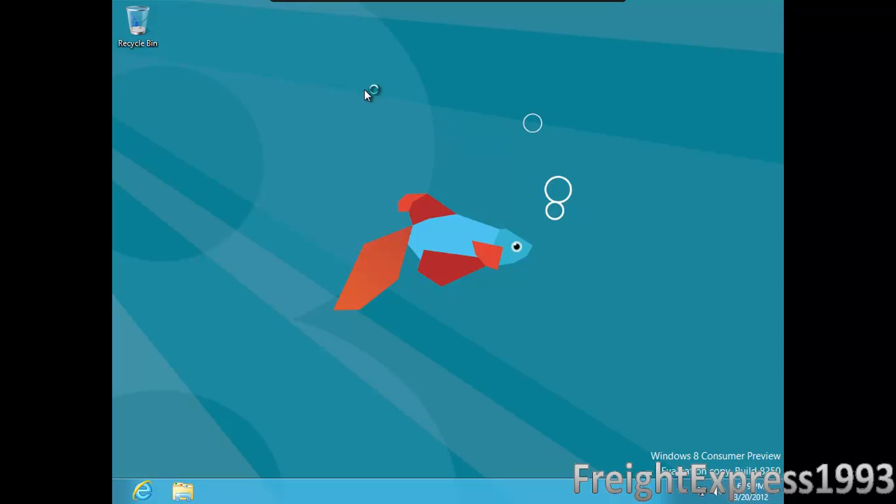
mouse_move(493, 218)
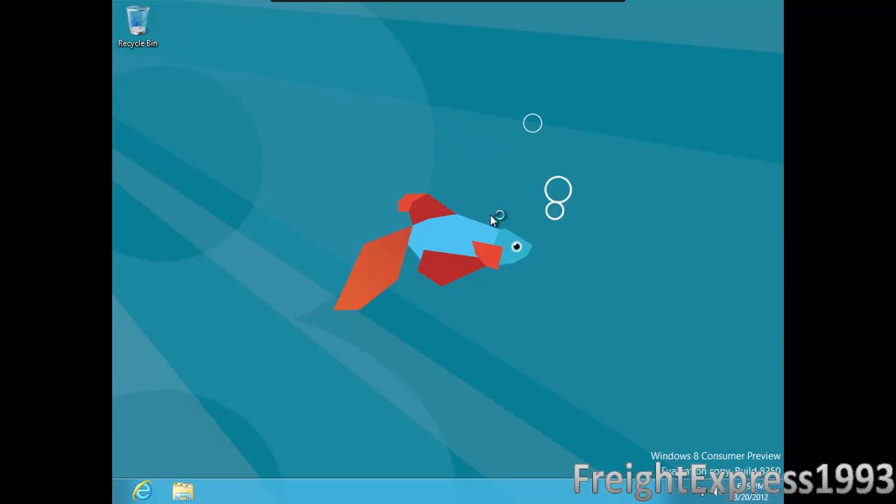
mouse_move(359, 151)
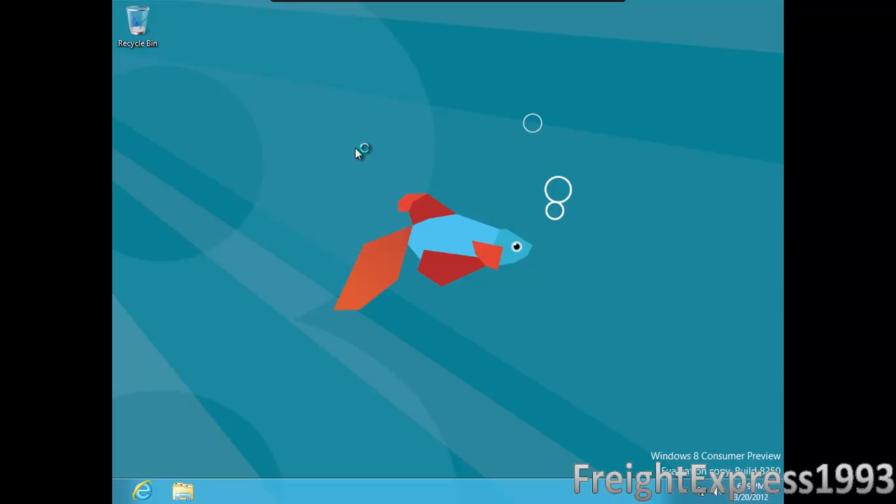
mouse_move(420, 199)
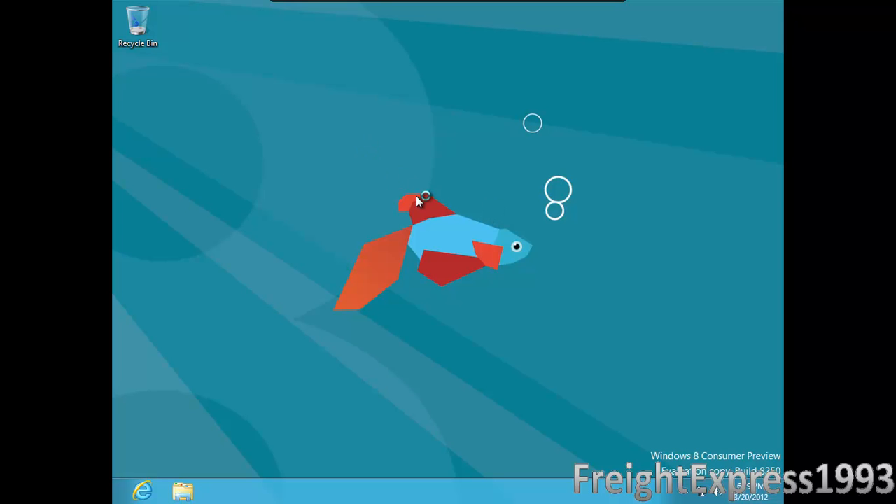
mouse_move(406, 196)
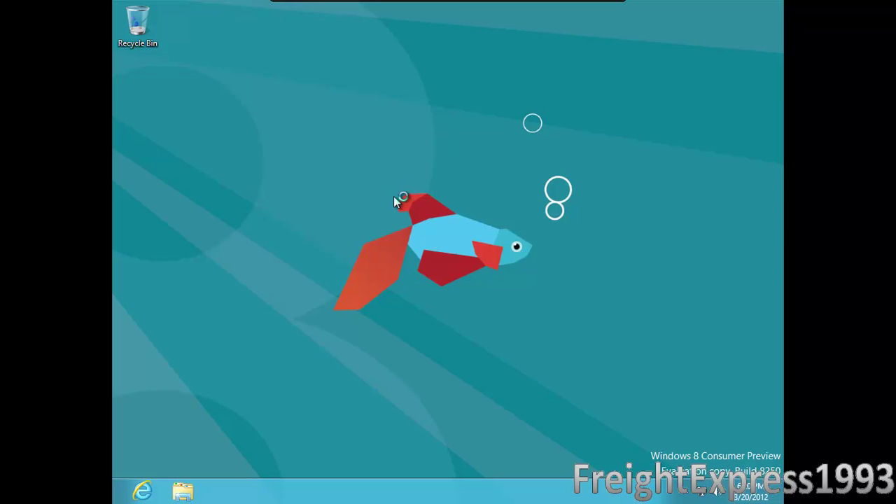
mouse_move(328, 171)
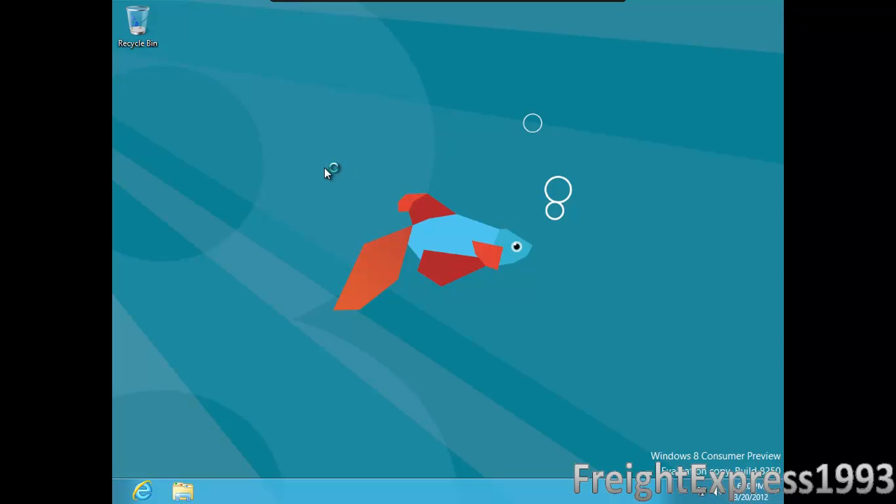
mouse_move(324, 230)
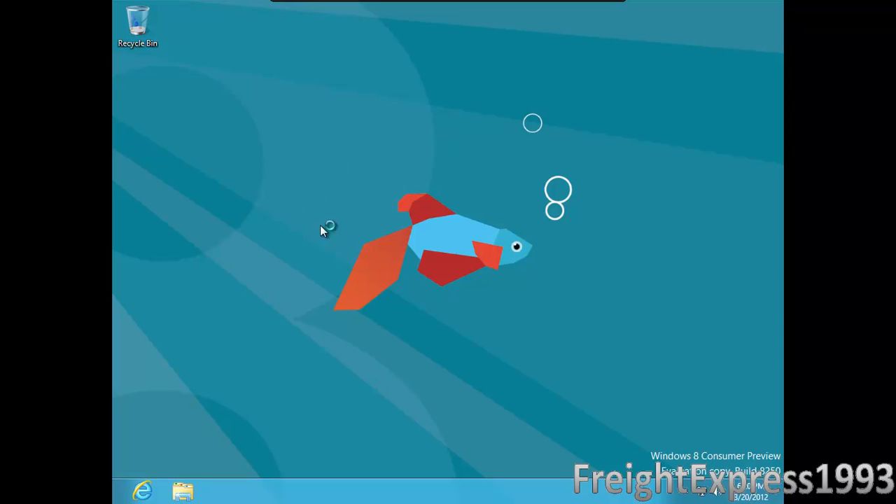
mouse_move(206, 386)
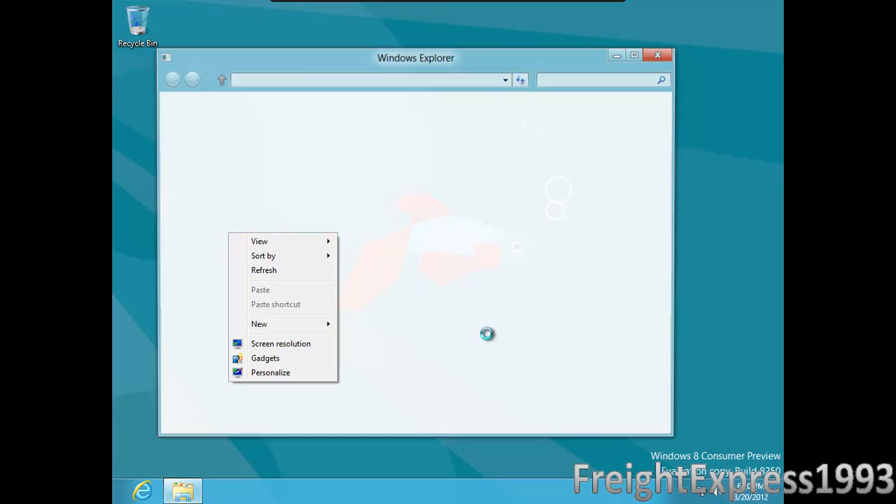
Step: Change the display resolution from 1024 × 768 to 1366 × 768 and keep the change
left_click(280, 343)
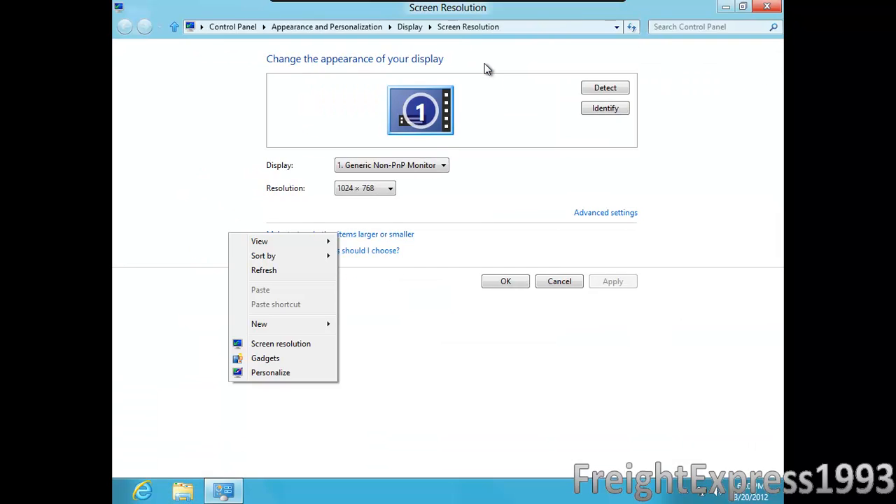
left_click(389, 187)
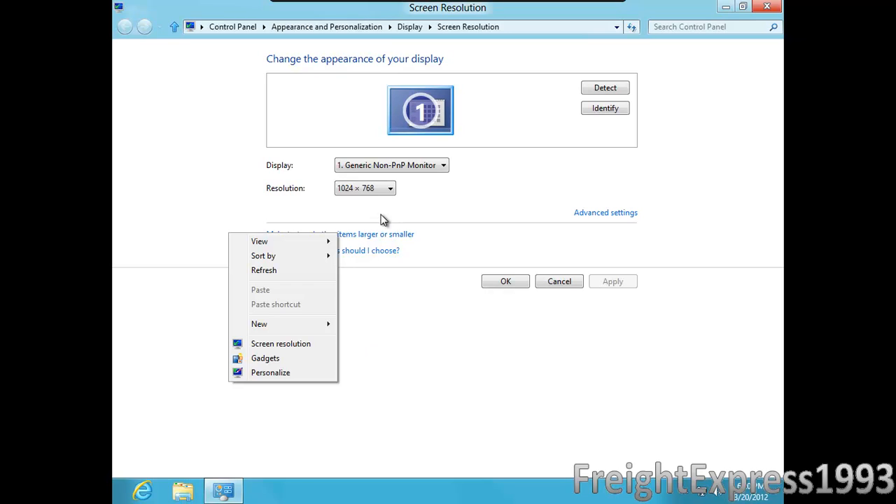
left_click(389, 188)
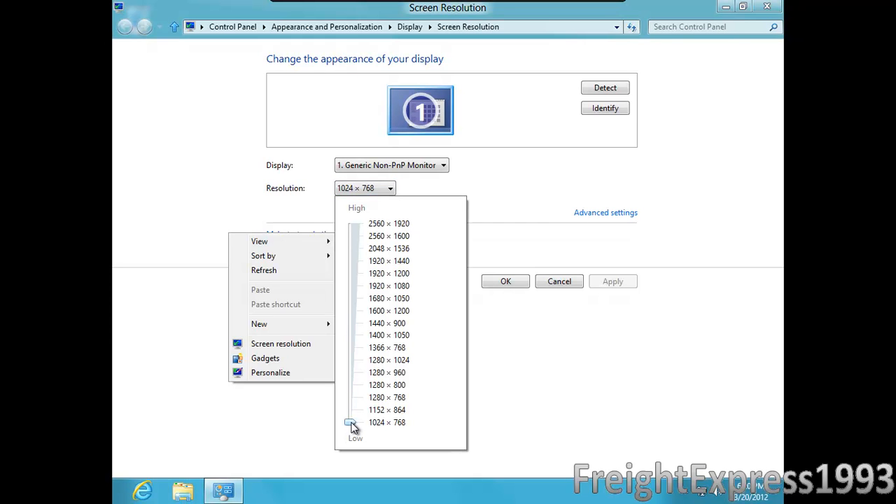
mouse_move(357, 352)
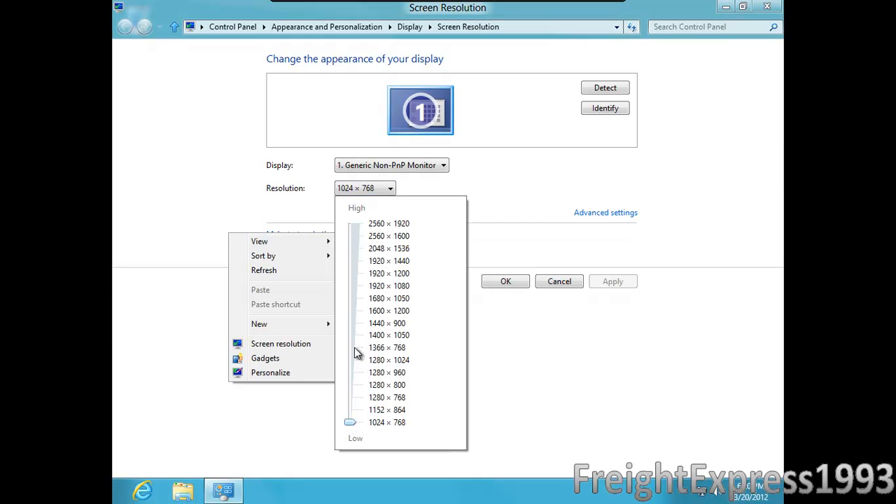
mouse_move(357, 408)
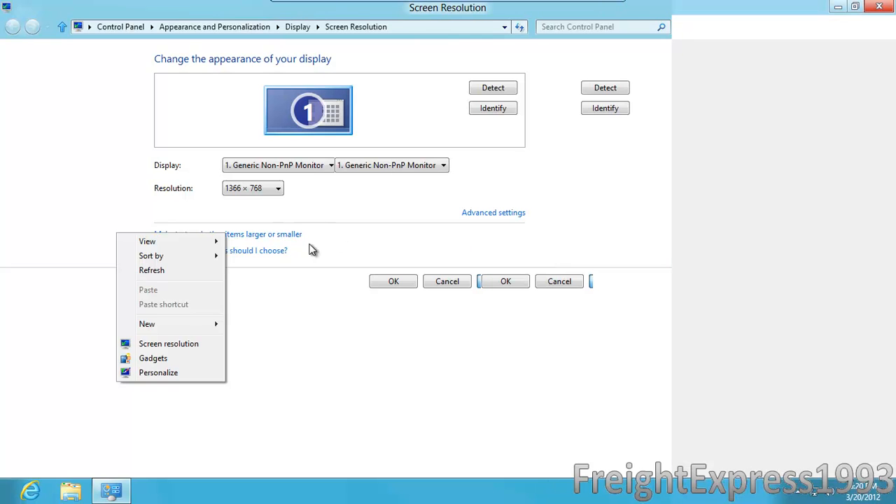
mouse_move(204, 271)
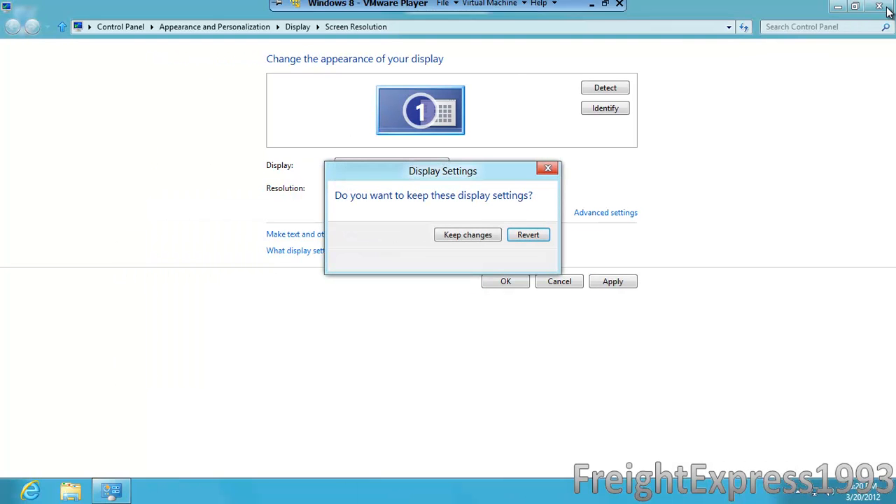
left_click(468, 236)
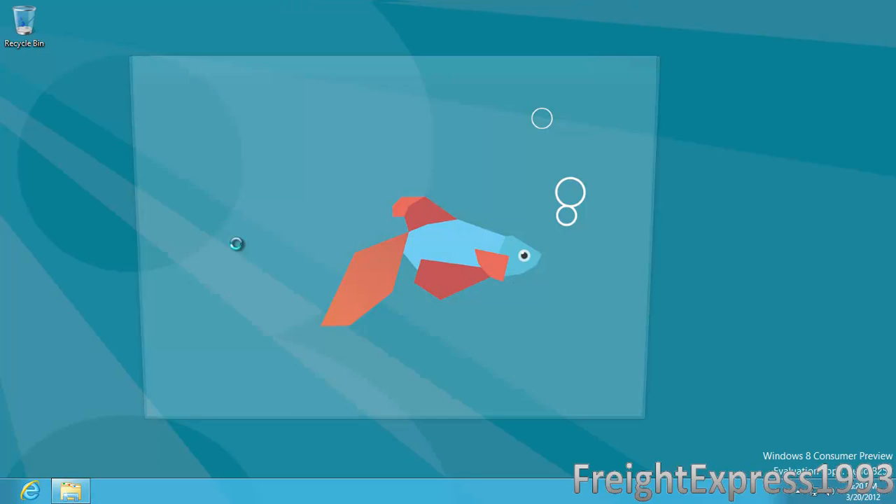
Step: Browse to the empty Documents library, review its View ribbon, and show the File menu's frequent places
left_click(70, 490)
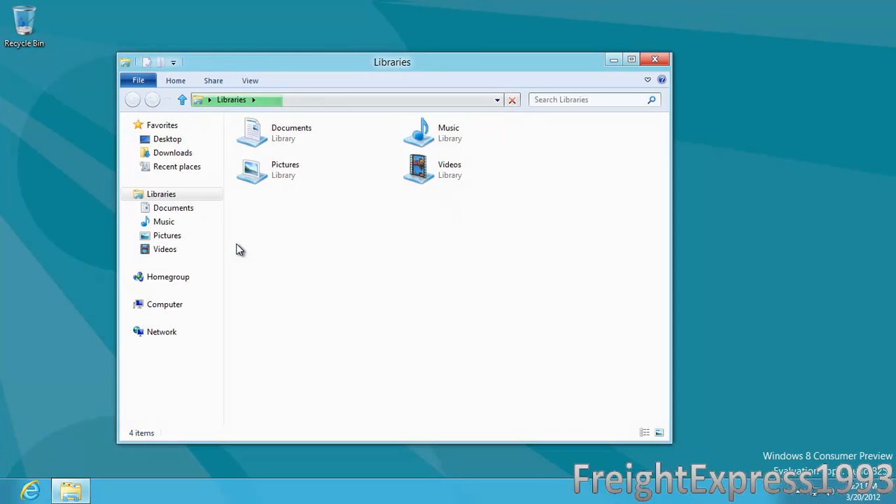
left_click(291, 131)
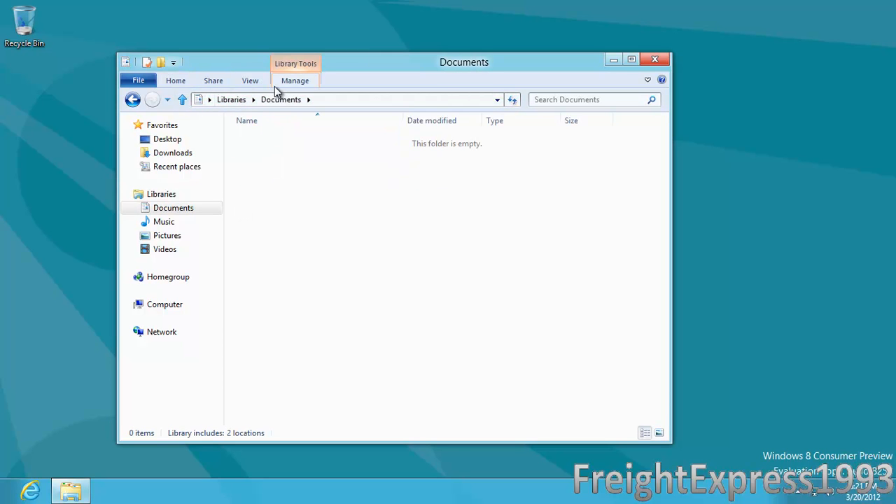
left_click(249, 80)
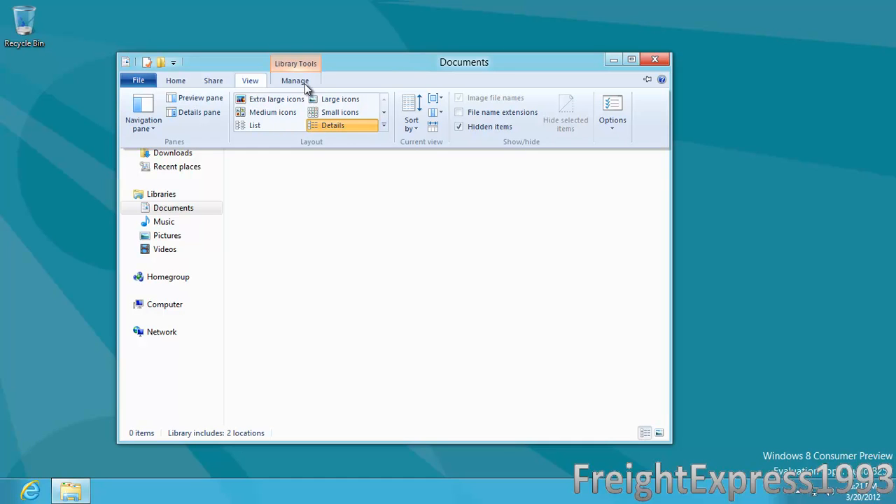
mouse_move(190, 83)
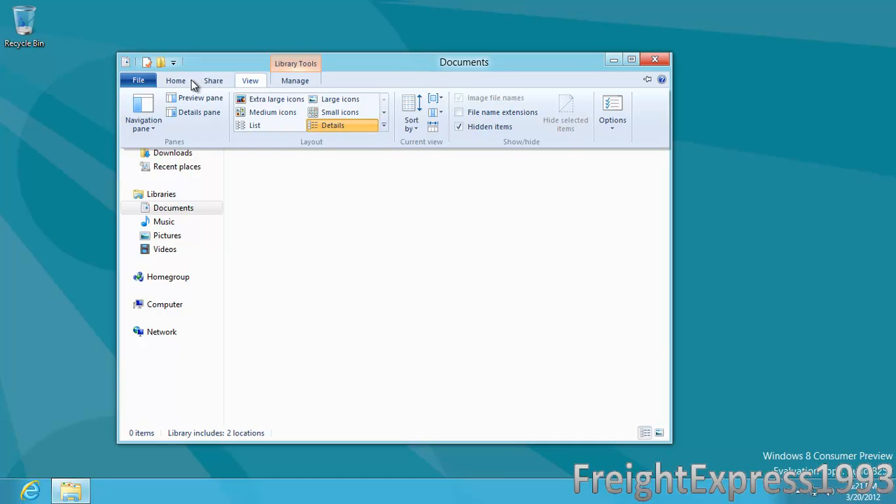
mouse_move(289, 84)
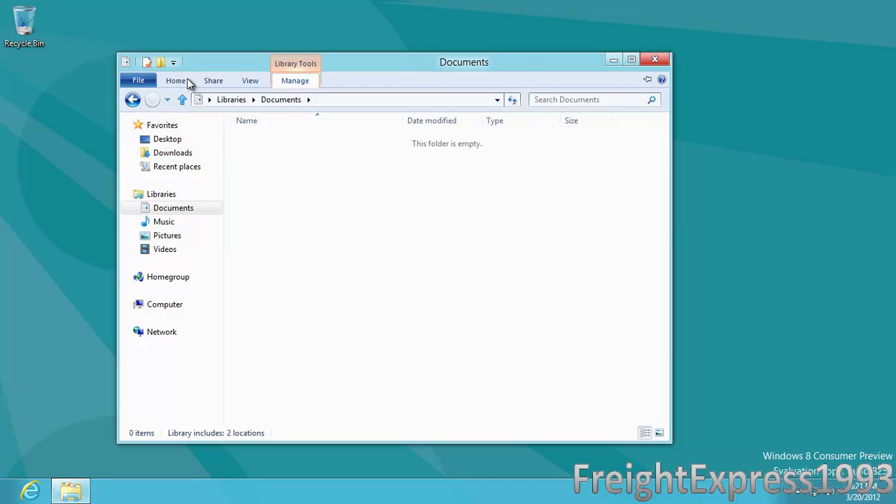
left_click(137, 80)
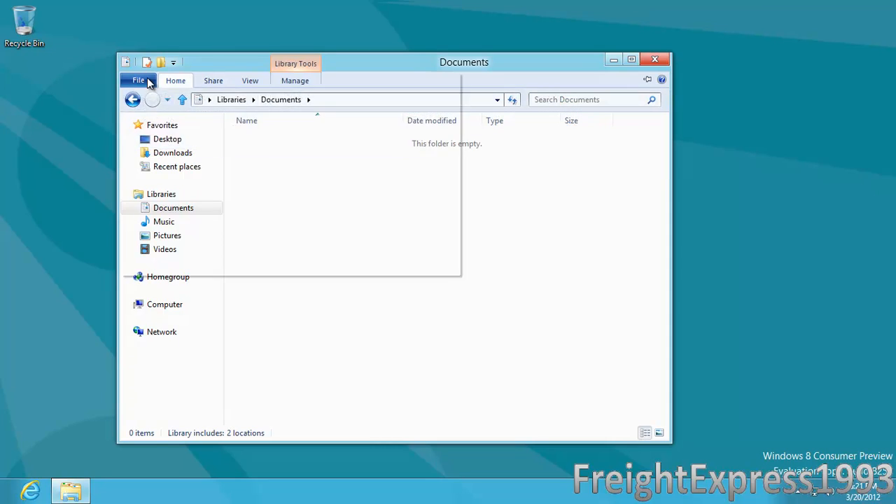
left_click(137, 80)
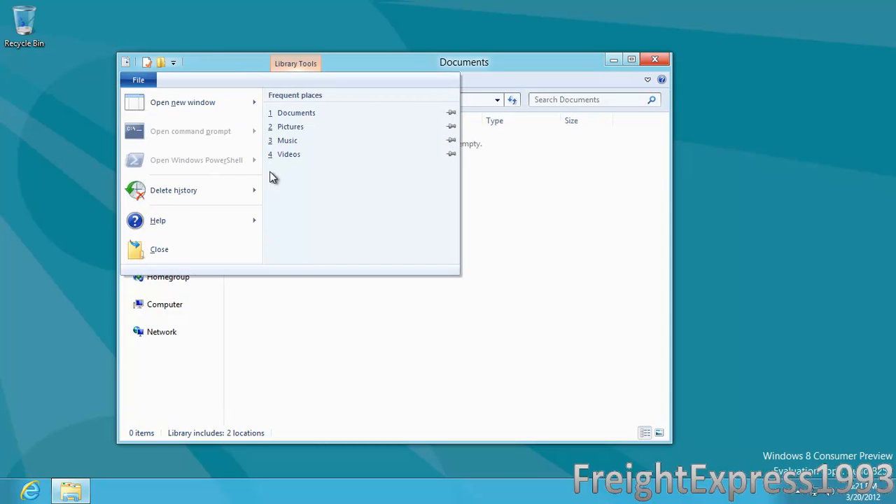
mouse_move(237, 167)
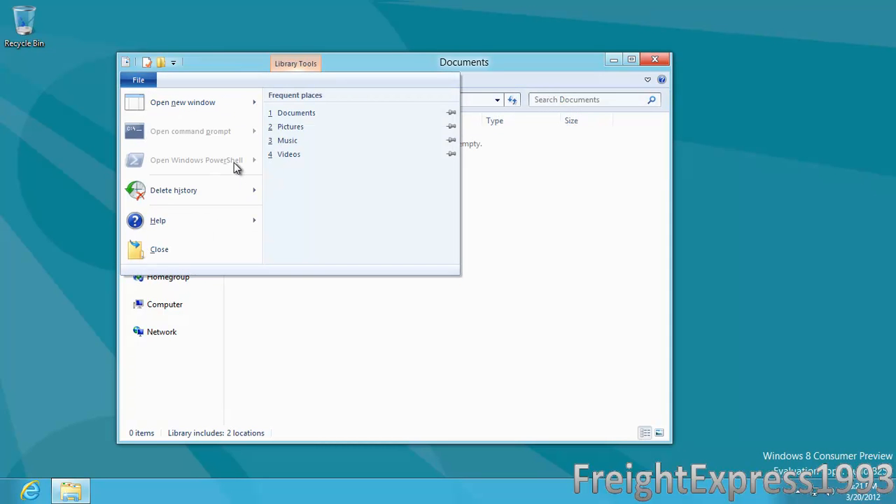
mouse_move(183, 146)
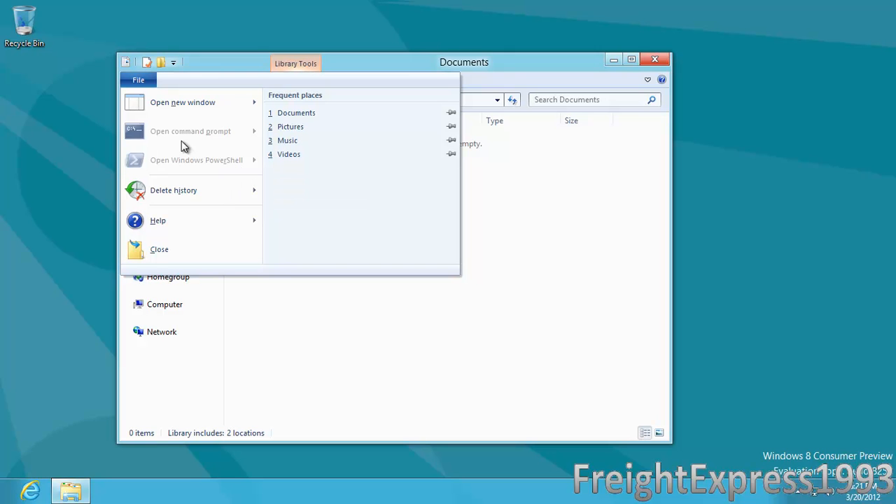
mouse_move(156, 221)
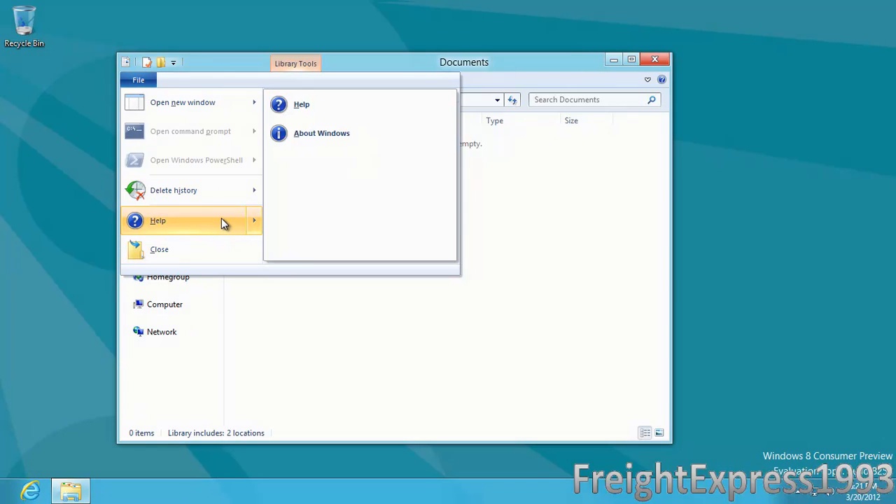
mouse_move(322, 133)
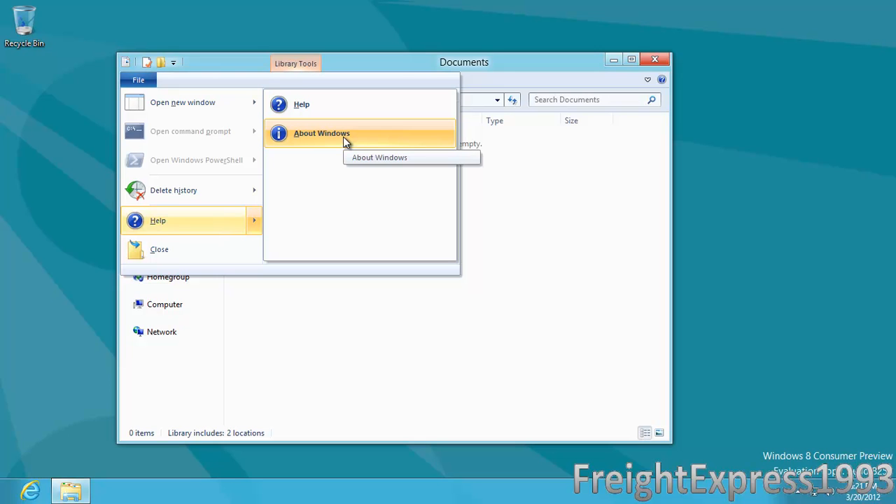
Step: Show About Windows: Windows 8 Consumer Preview, Version 6.2 (Build 8250)
left_click(322, 133)
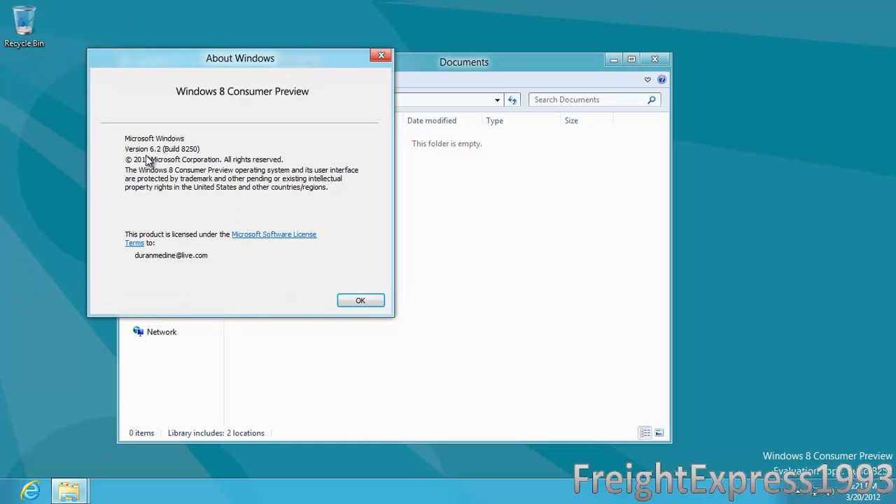
mouse_move(180, 159)
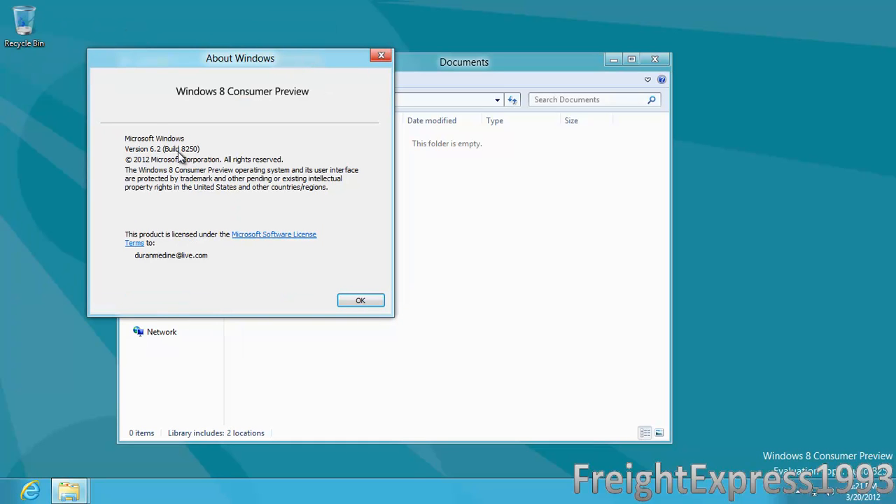
mouse_move(370, 248)
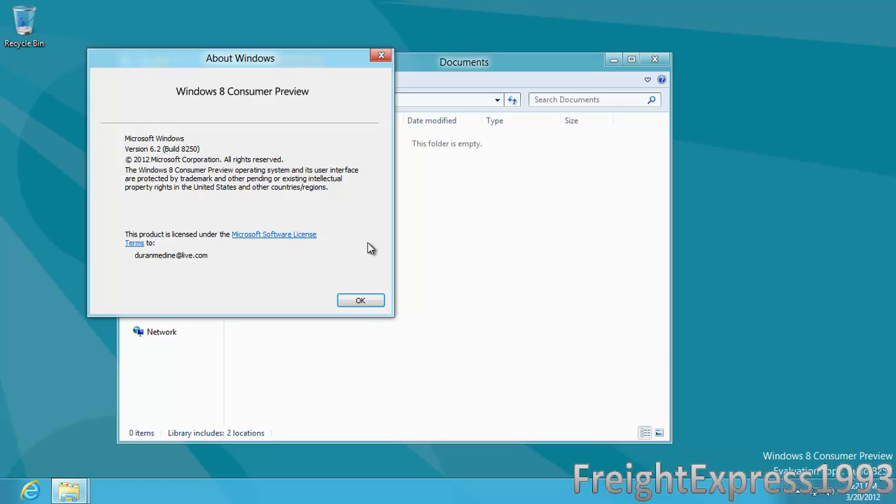
mouse_move(364, 70)
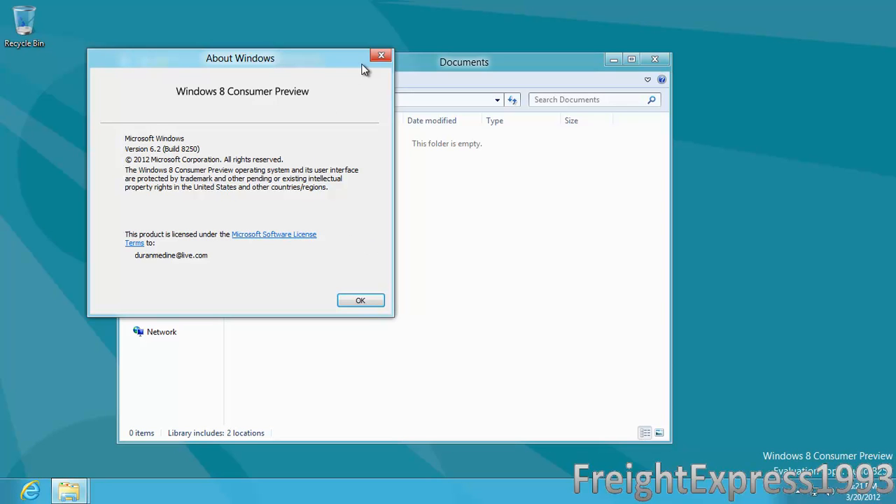
mouse_move(381, 56)
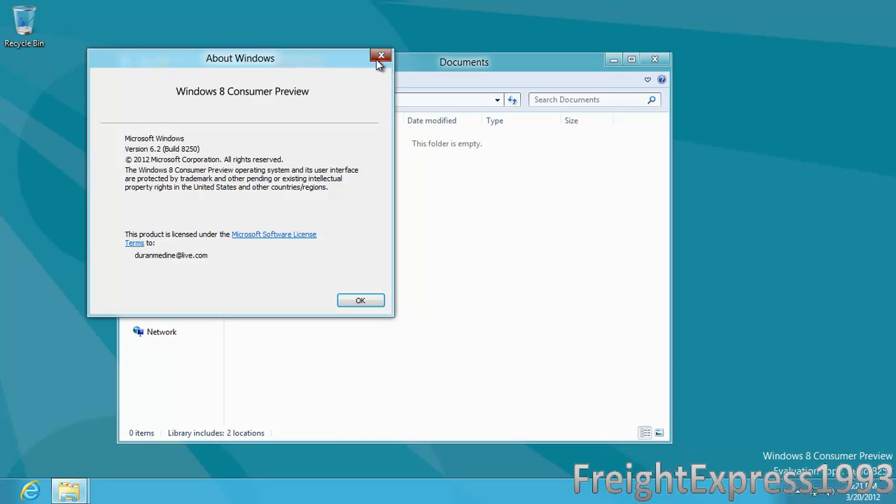
Step: Dismiss About Windows, glance at Downloads and Desktop folders, and close Explorer
left_click(380, 56)
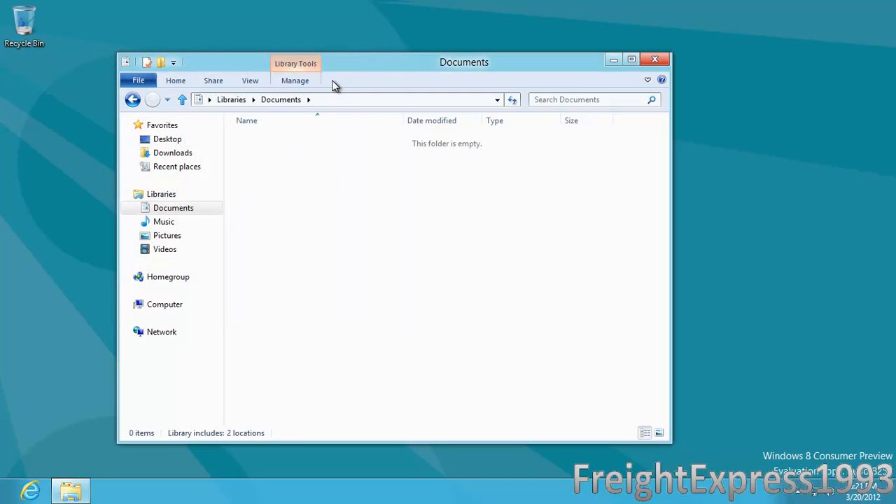
left_click(172, 153)
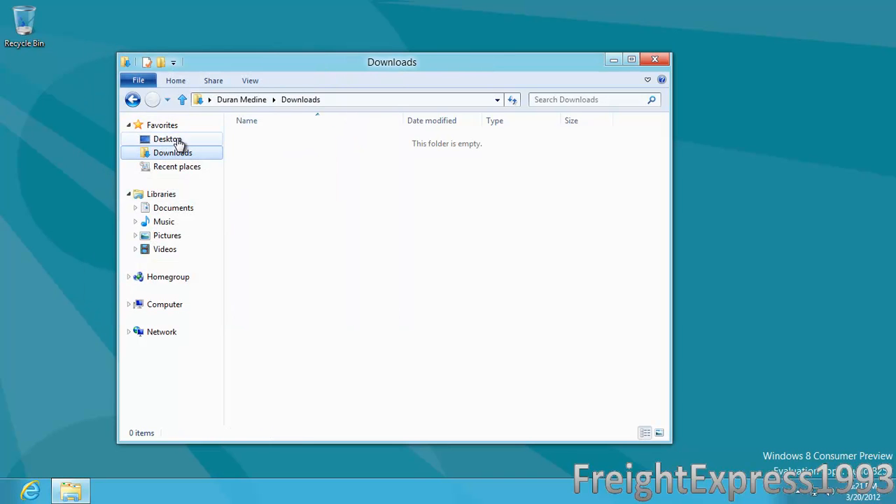
left_click(168, 139)
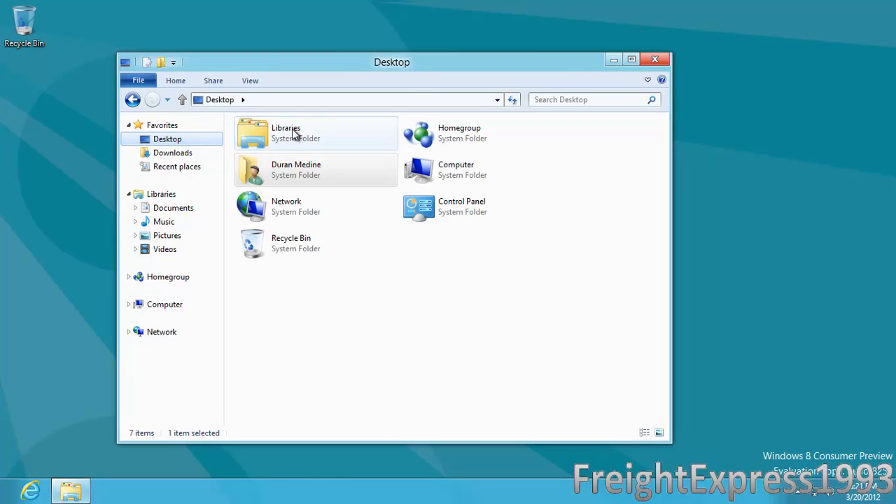
left_click(655, 59)
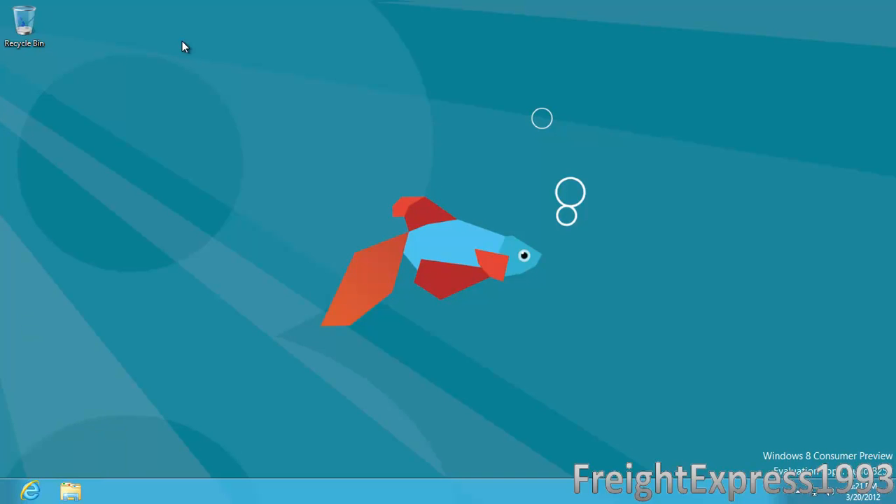
mouse_move(543, 412)
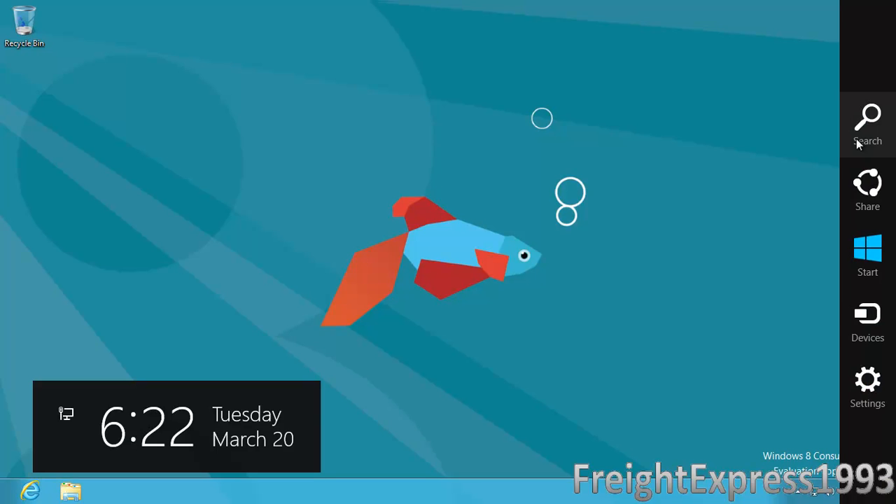
mouse_move(867, 255)
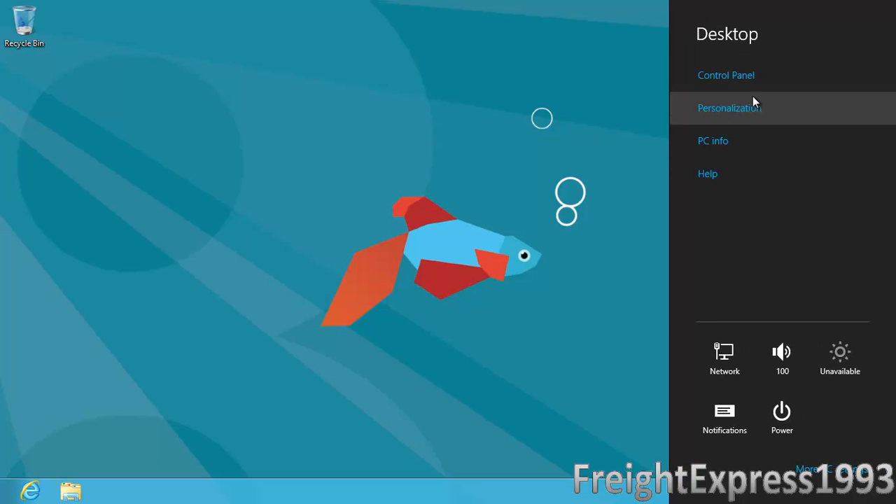
mouse_move(784, 221)
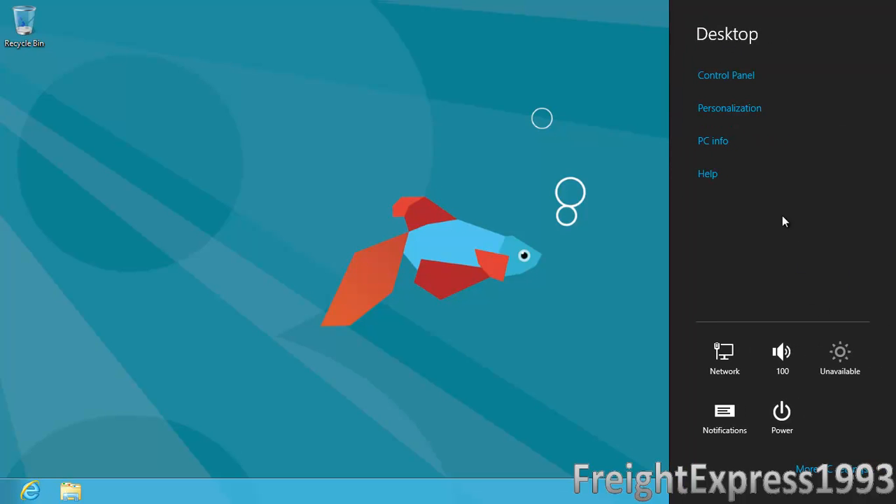
mouse_move(775, 98)
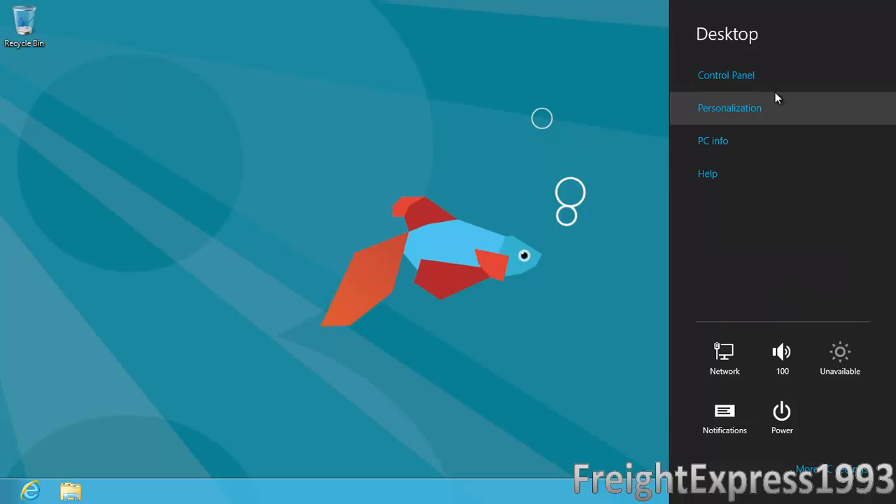
mouse_move(781, 87)
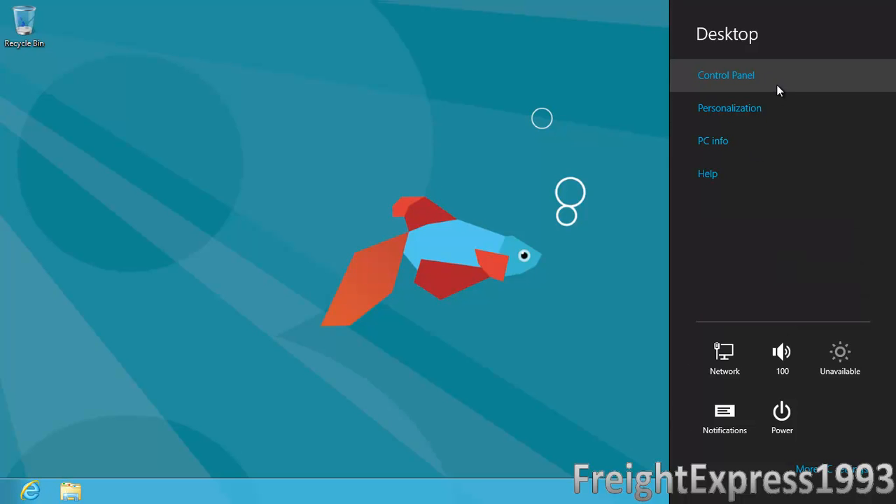
mouse_move(729, 107)
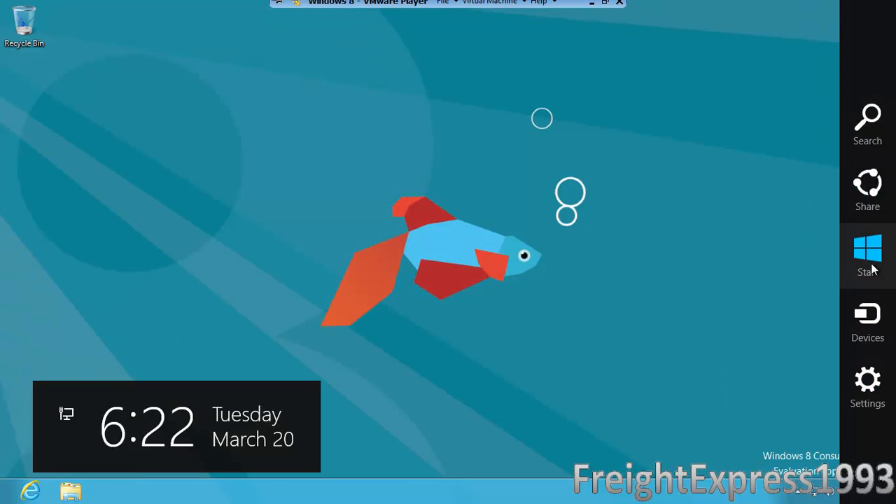
Step: Unpin the Internet Explorer tile from Start and bring up the Store tile's options
left_click(867, 254)
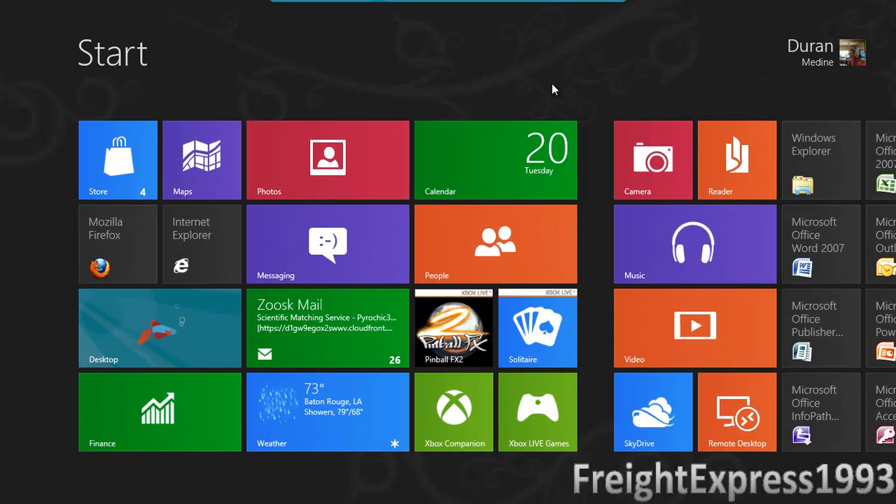
mouse_move(168, 245)
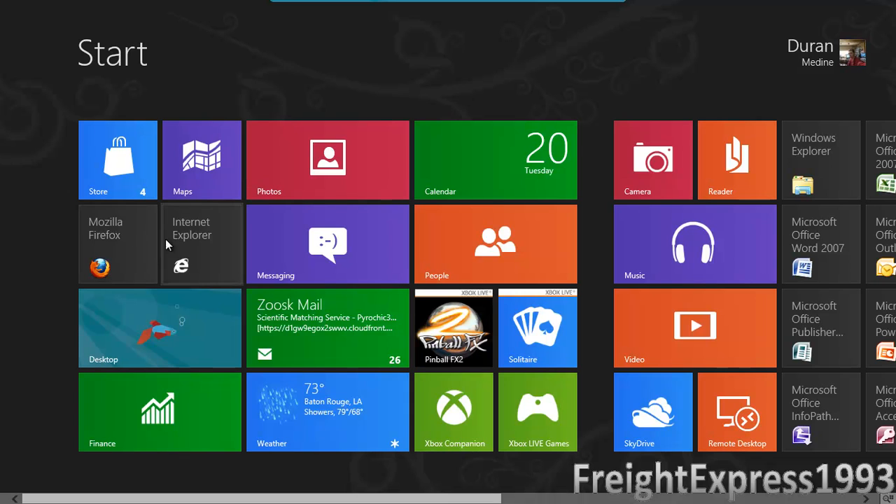
mouse_move(196, 257)
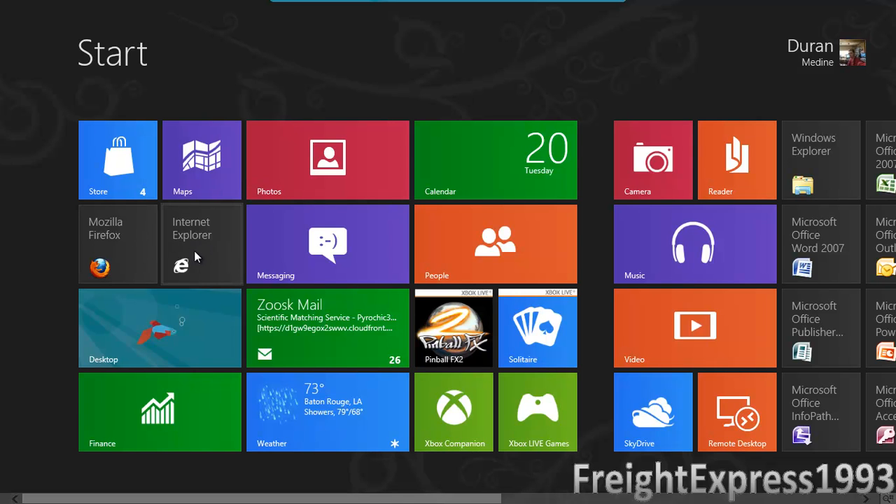
right_click(201, 243)
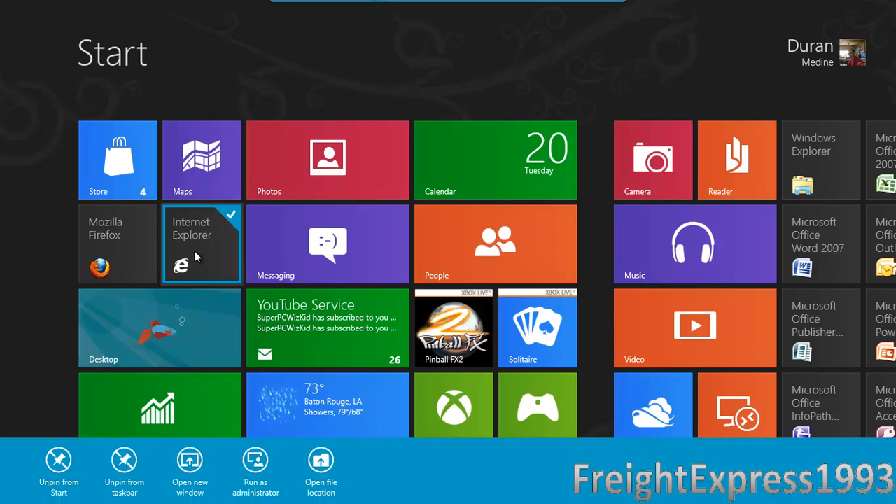
mouse_move(160, 409)
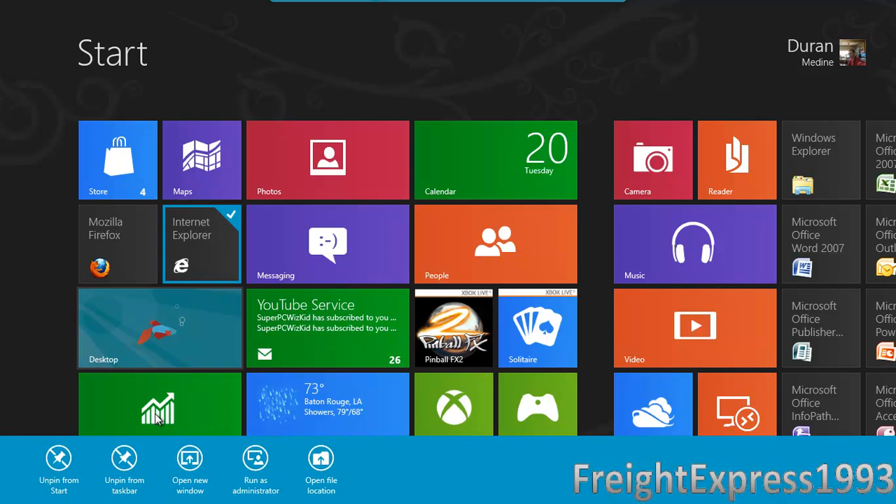
mouse_move(59, 457)
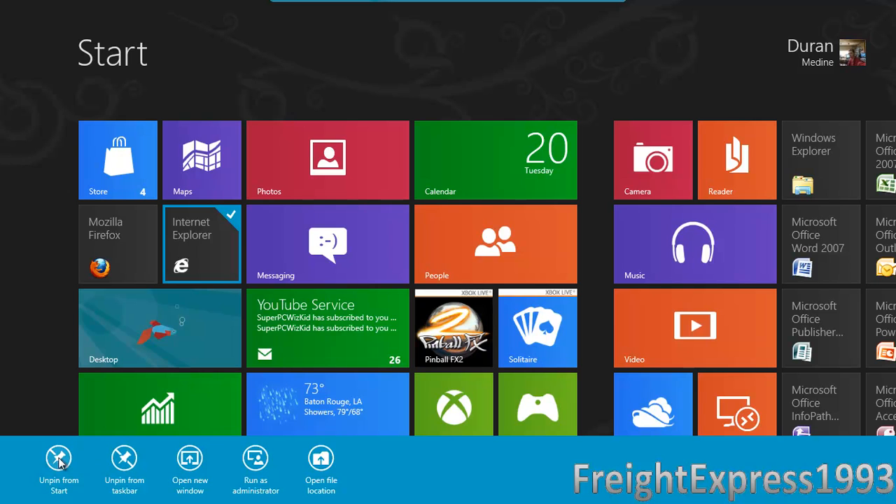
left_click(58, 462)
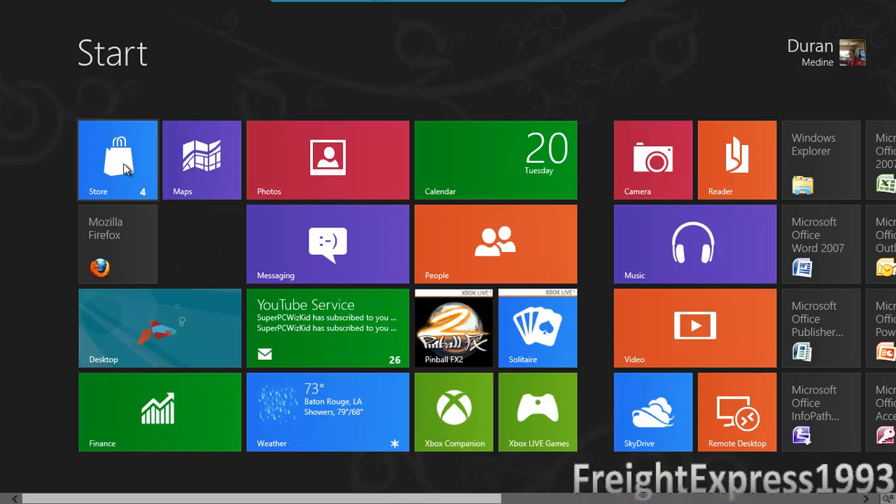
right_click(117, 160)
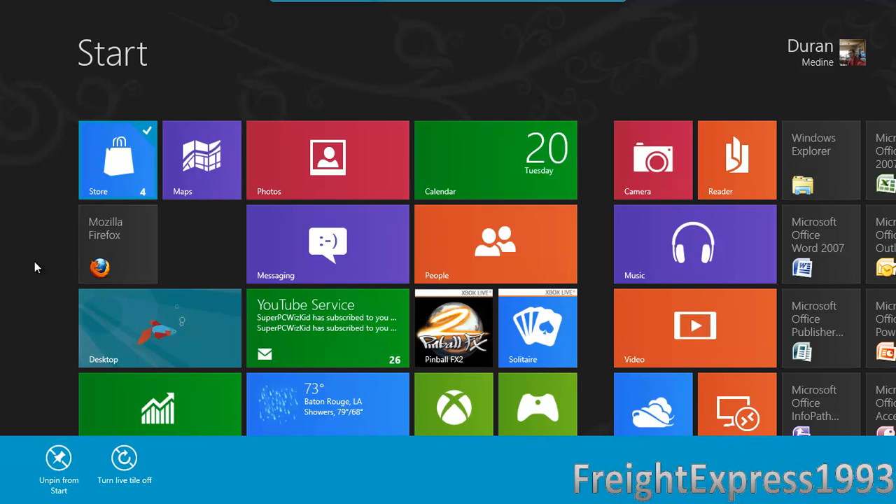
Step: Launch the Store and browse its categories from Spotlight and Games to Books & reference
left_click(117, 160)
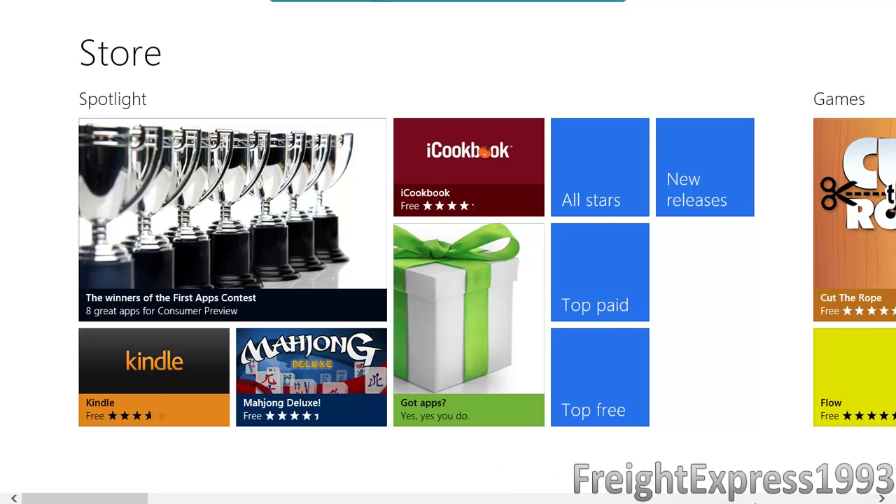
scroll("right", 3)
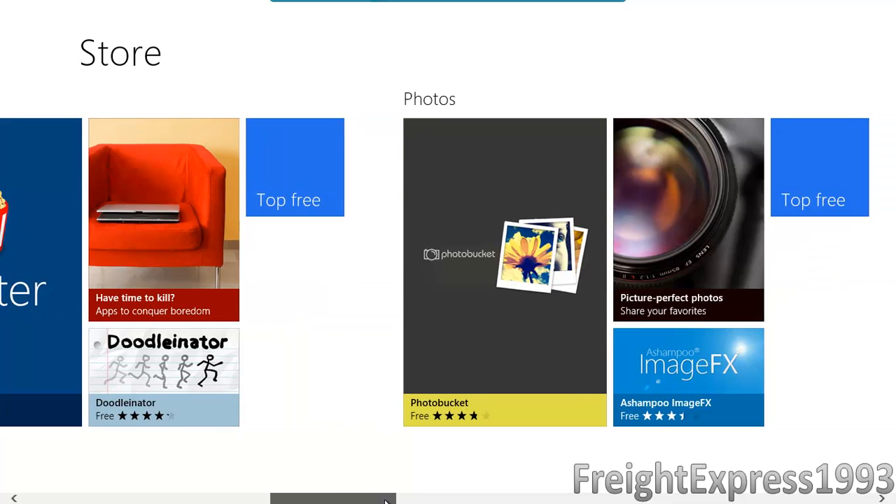
scroll("right", 3)
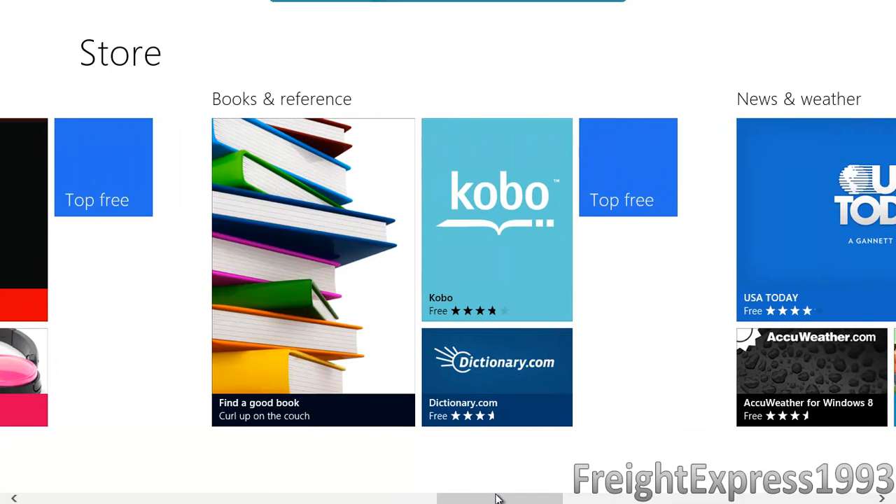
scroll("right", 3)
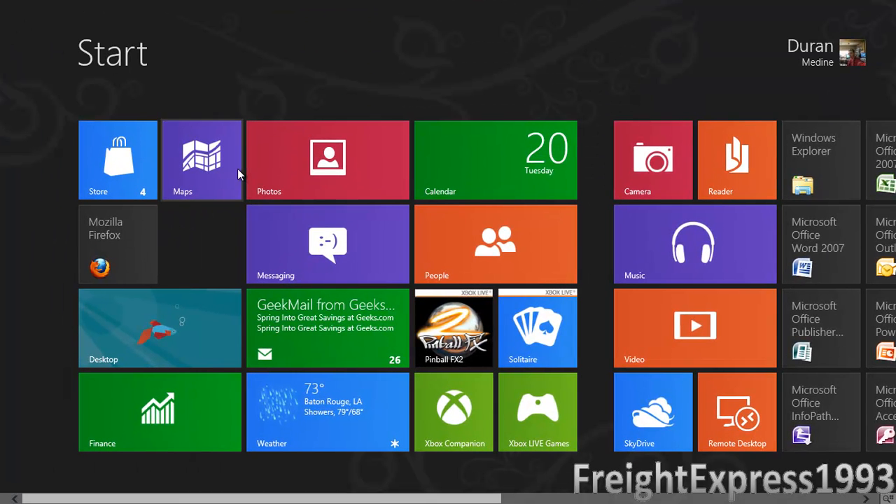
mouse_move(539, 470)
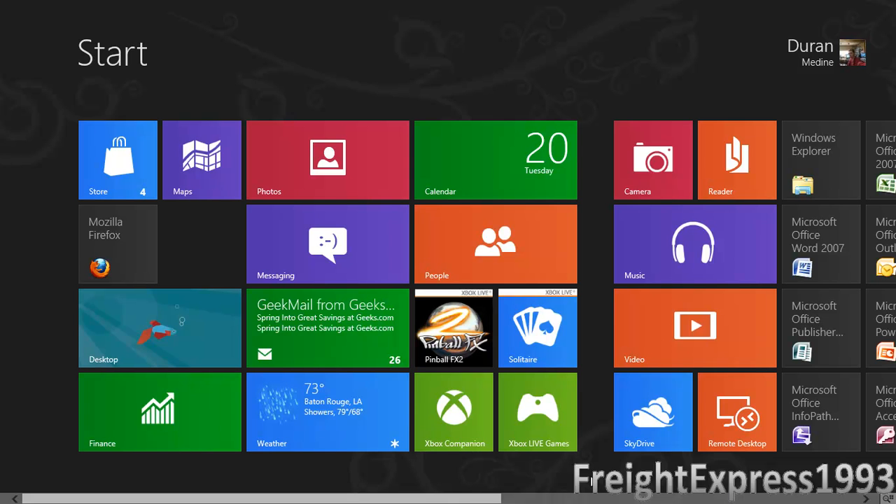
right_click(453, 411)
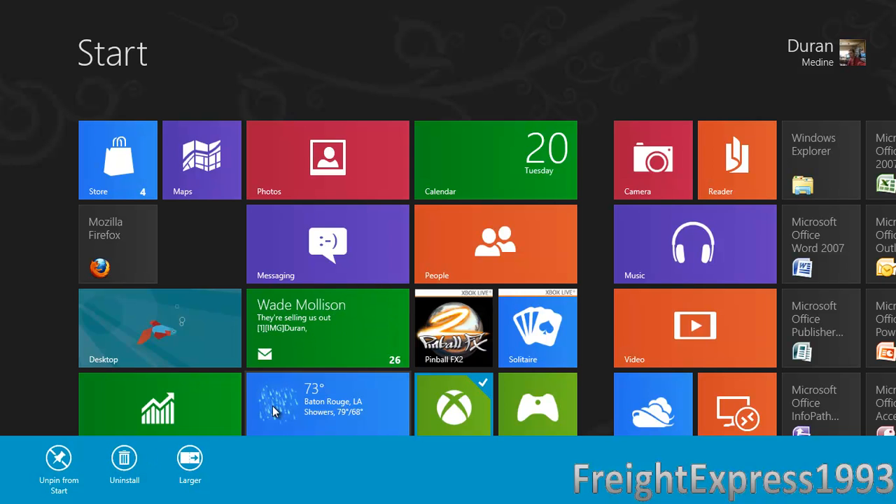
mouse_move(574, 258)
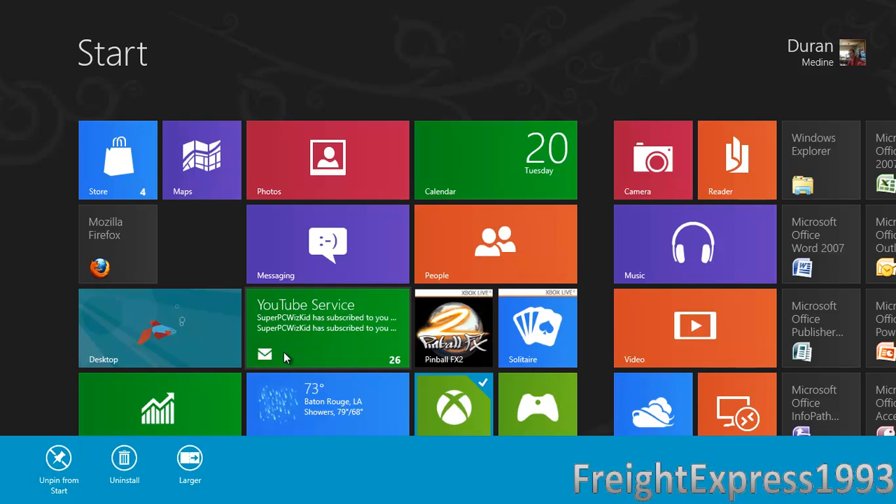
mouse_move(455, 342)
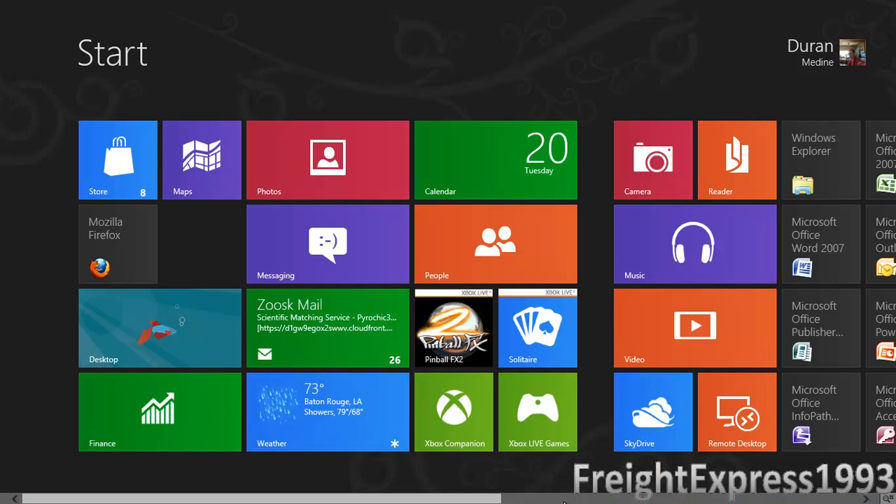
Step: Scroll the Start screen right to the administrative tools and Office app tiles
scroll("right", 3)
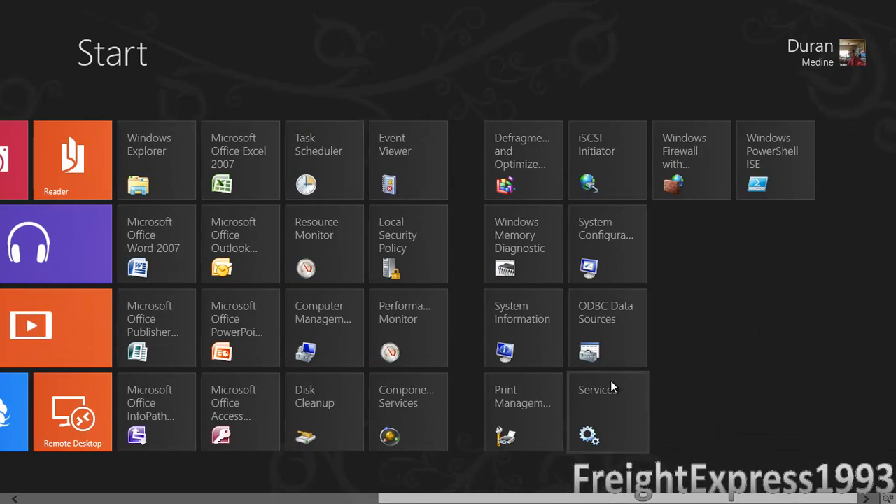
mouse_move(460, 496)
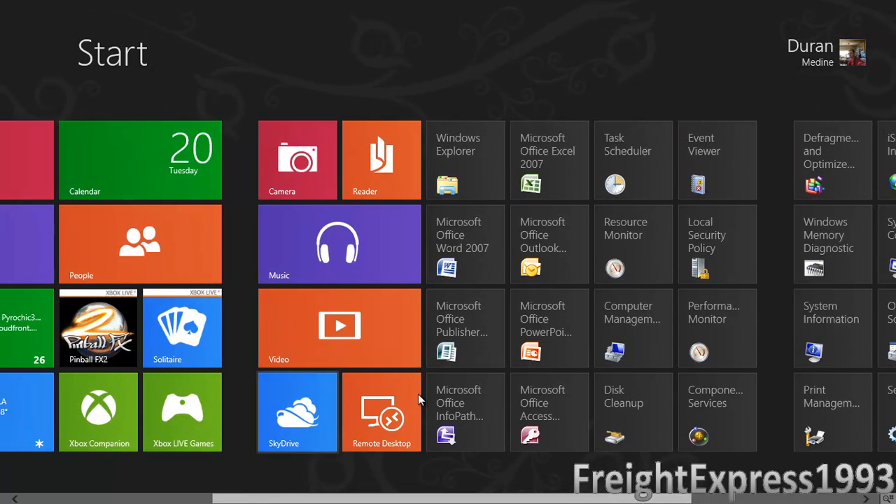
mouse_move(473, 278)
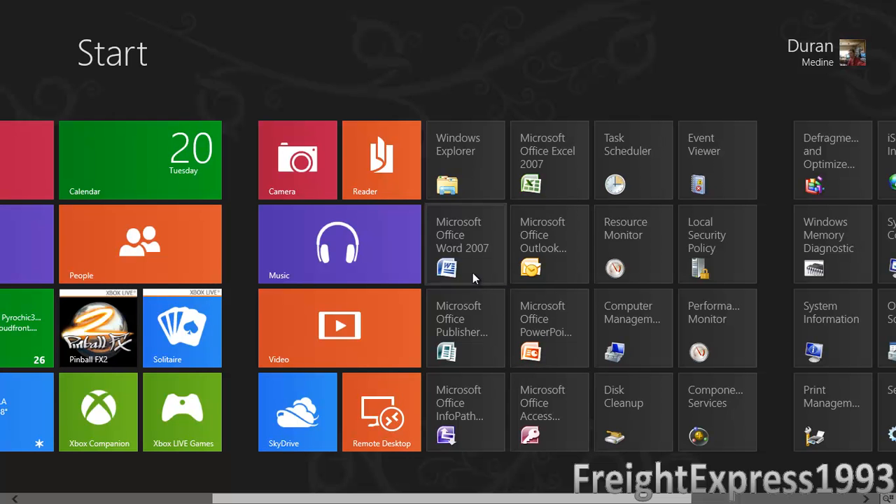
mouse_move(475, 277)
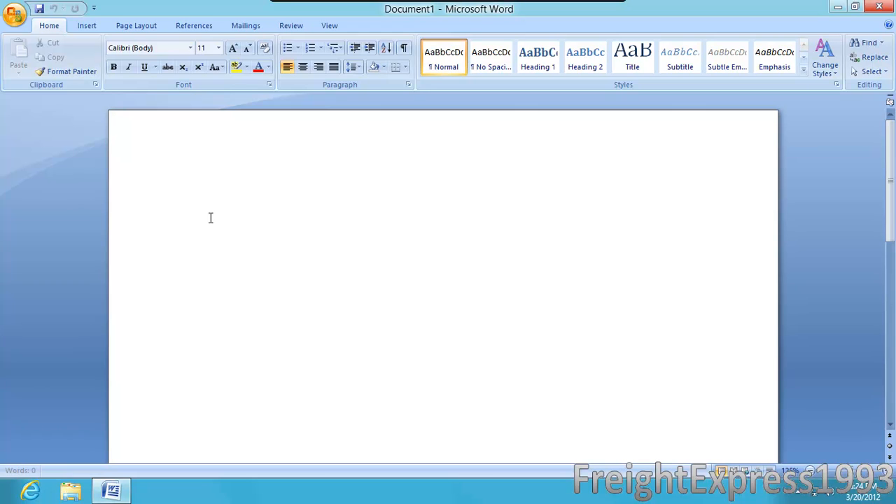
Step: Write 'This a test only a test' in the blank Word document
type("This a")
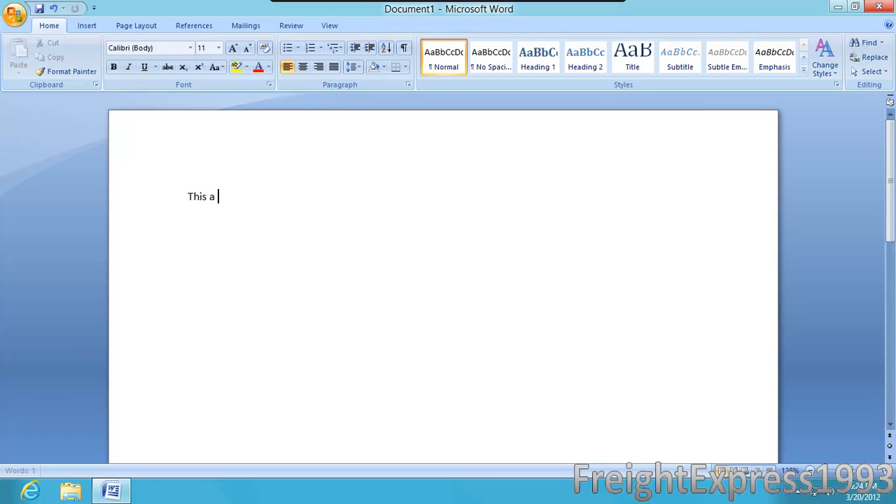
type("test of")
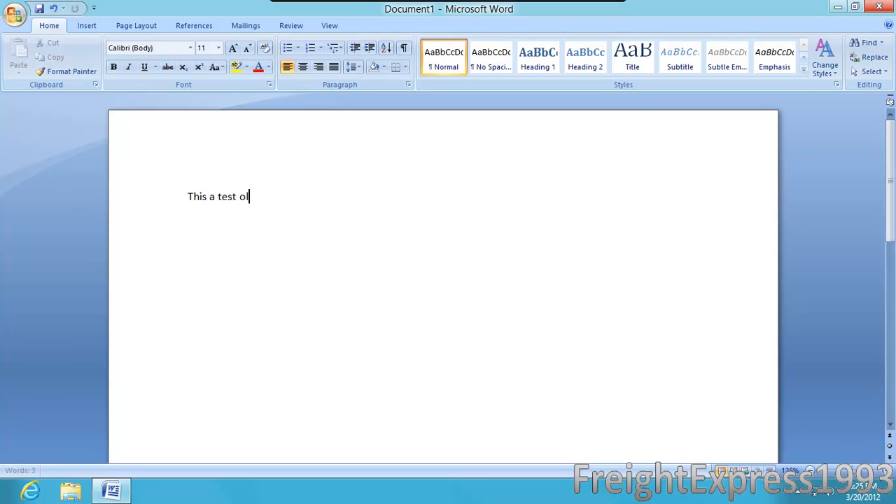
type("nly a t")
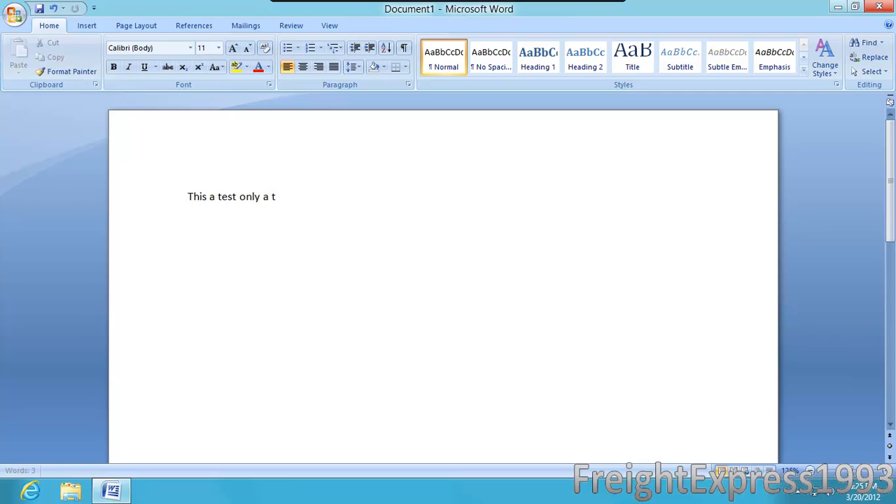
type("est")
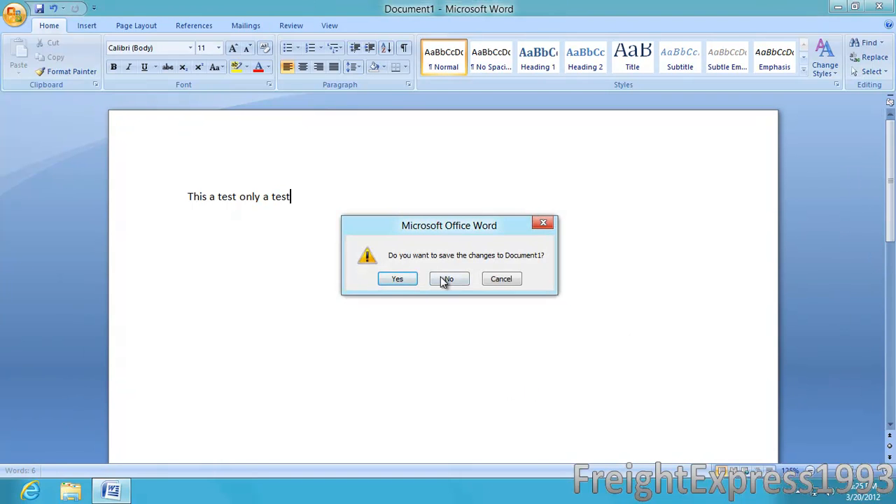
Step: Discard the document without saving, then view options for the Windows PowerShell ISE tile on Start
left_click(447, 278)
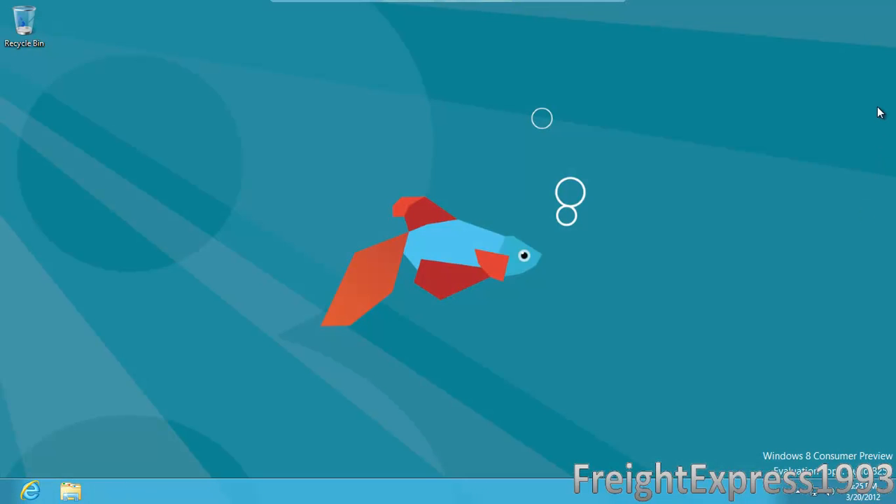
mouse_move(893, 95)
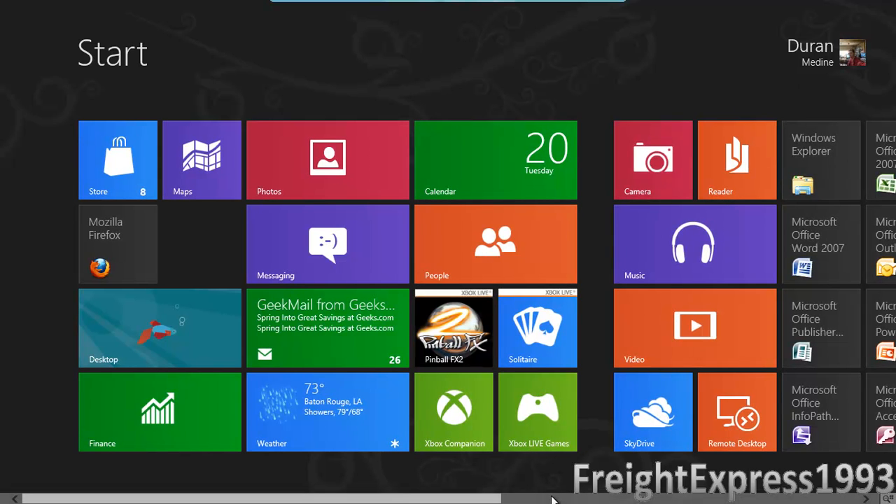
scroll("right", 3)
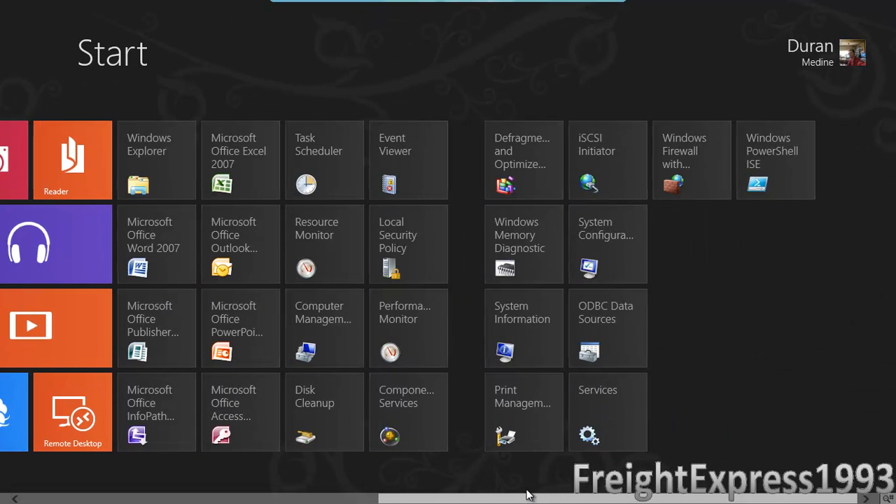
mouse_move(753, 162)
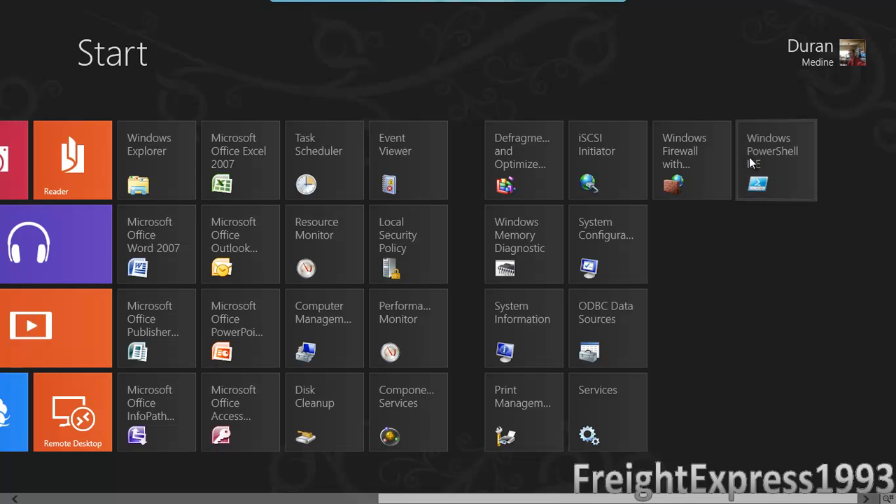
right_click(775, 159)
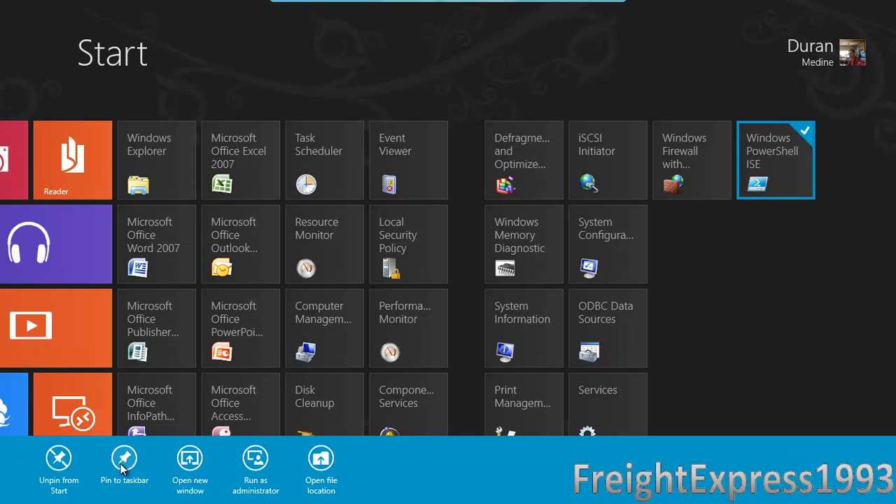
mouse_move(59, 459)
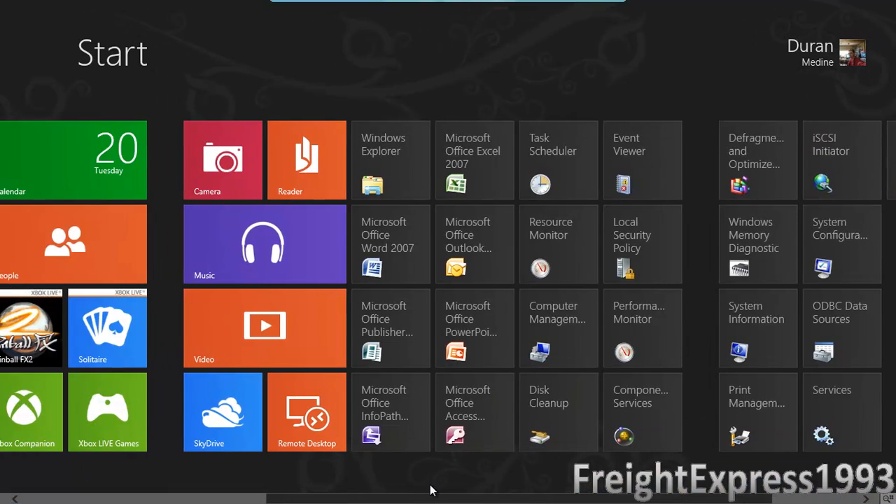
scroll("left", 3)
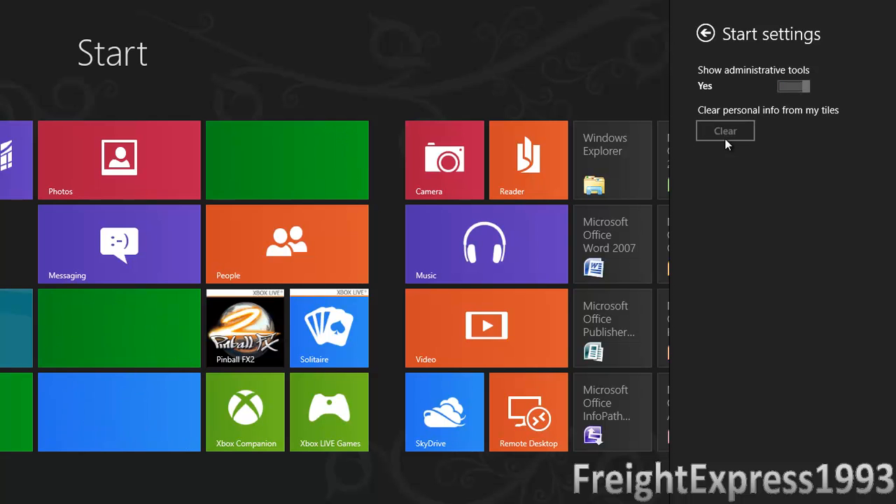
Step: Set Show administrative tools to Yes in Start settings and go to More PC settings
left_click(725, 132)
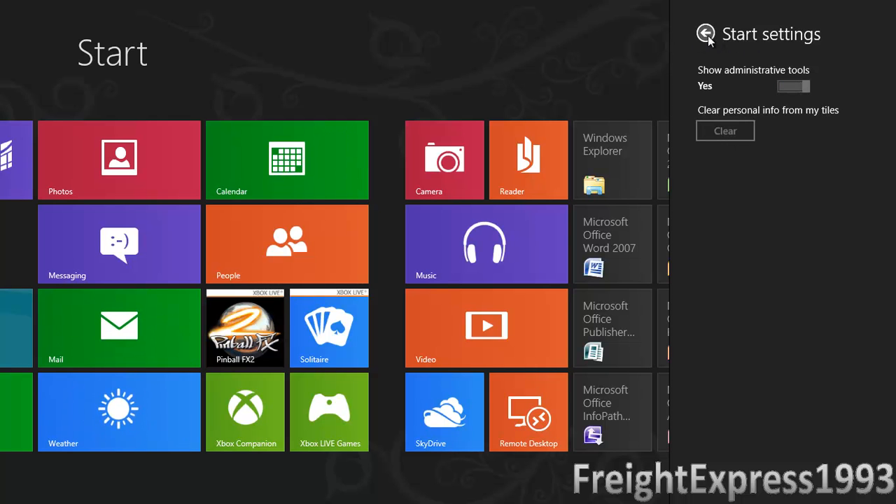
left_click(705, 33)
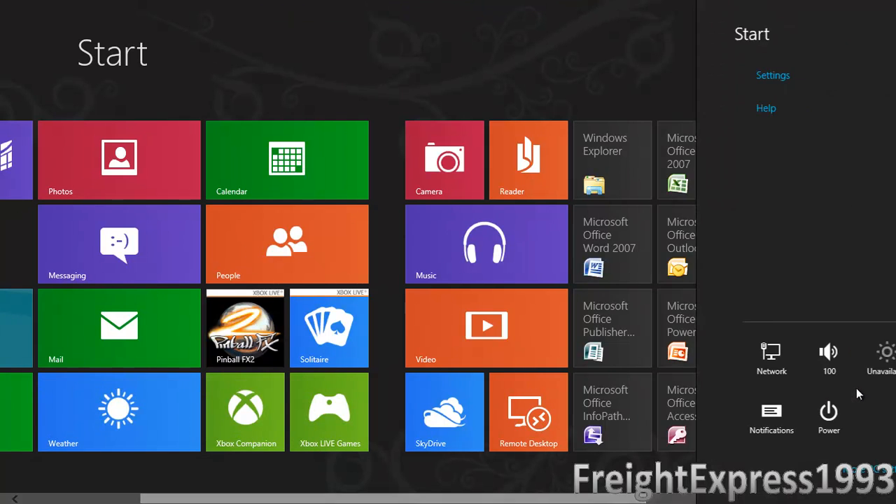
left_click(773, 76)
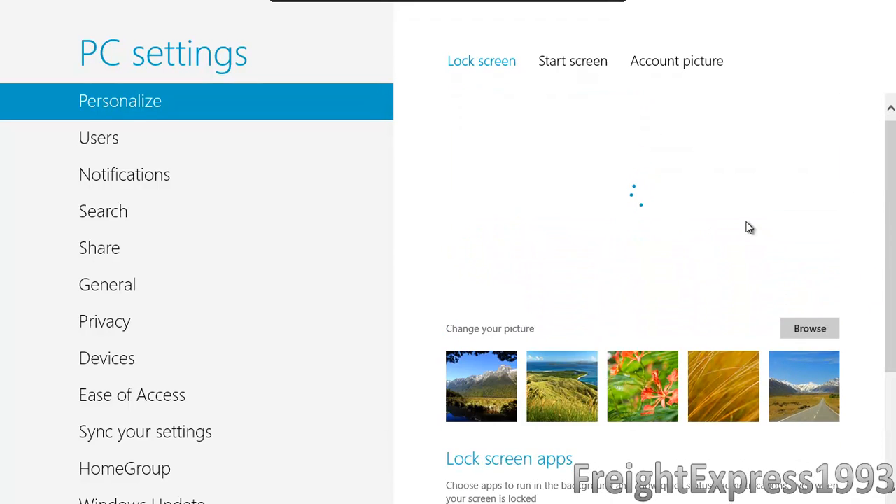
mouse_move(572, 68)
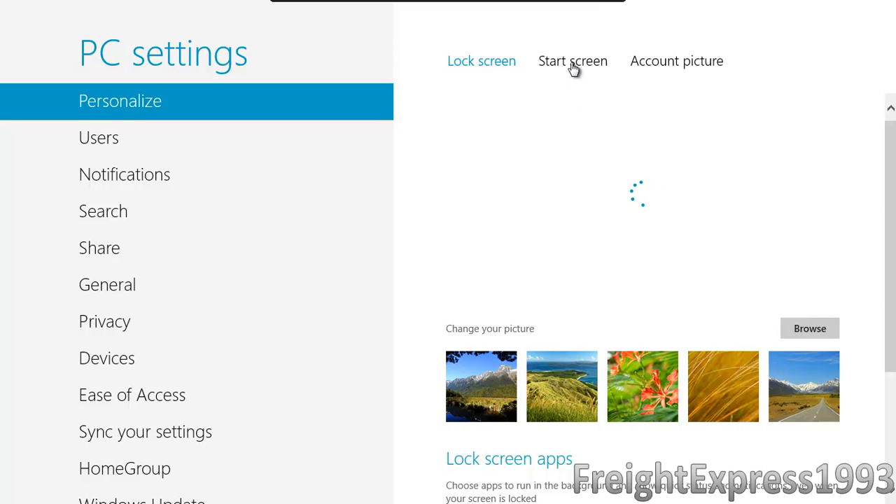
Step: Browse PC settings' Start screen, Users, Notifications and Windows Update pages
left_click(572, 62)
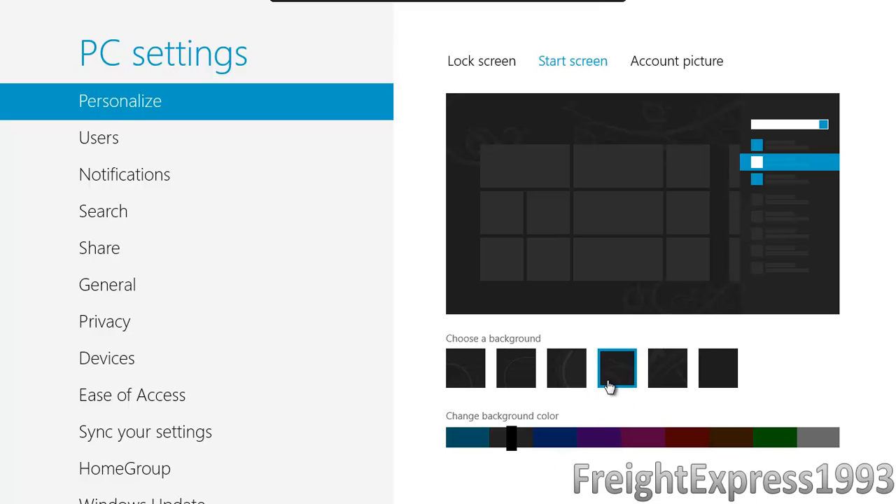
left_click(98, 137)
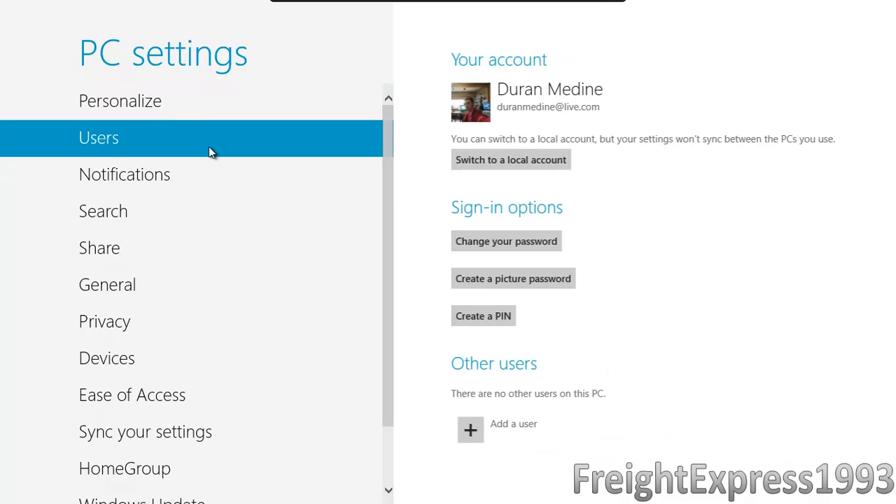
mouse_move(207, 174)
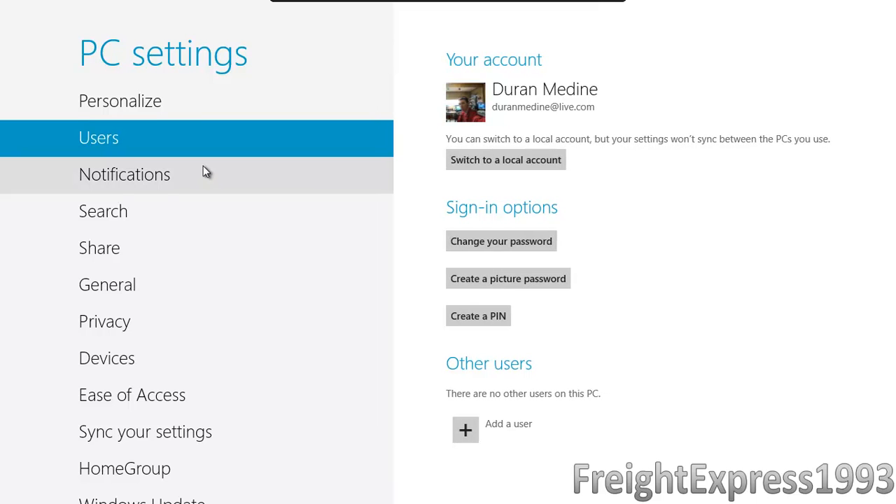
left_click(124, 174)
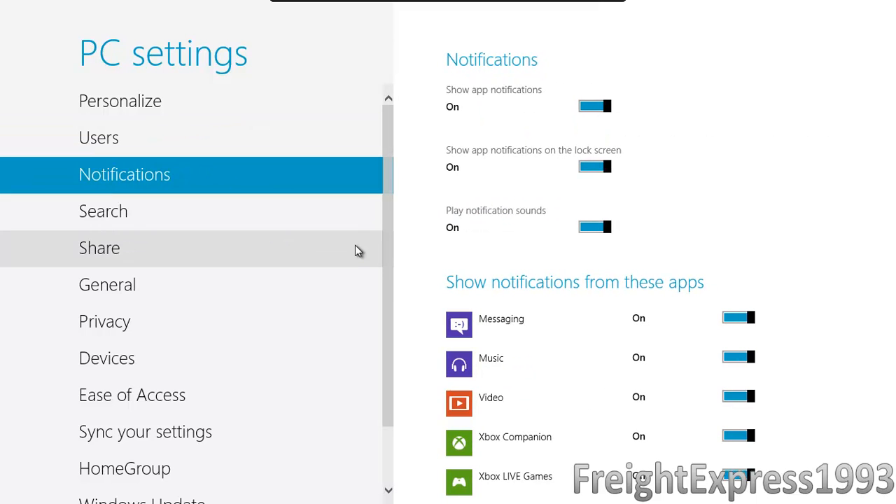
scroll("down", 3)
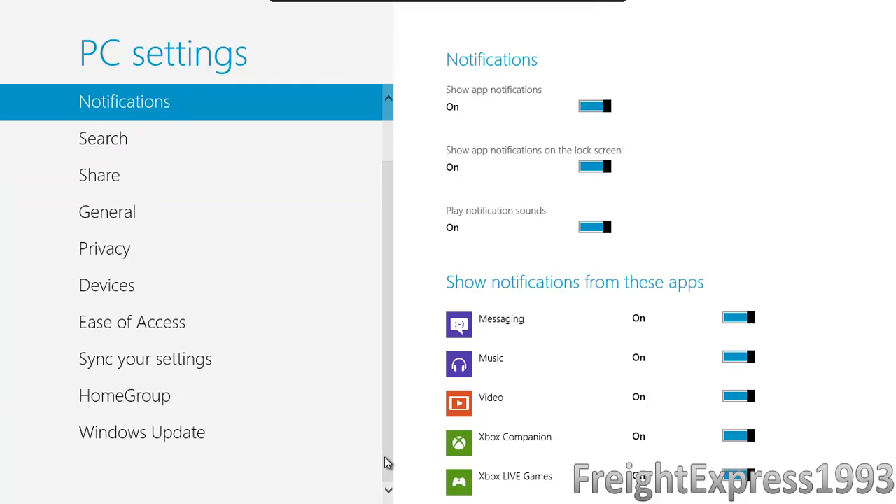
left_click(141, 431)
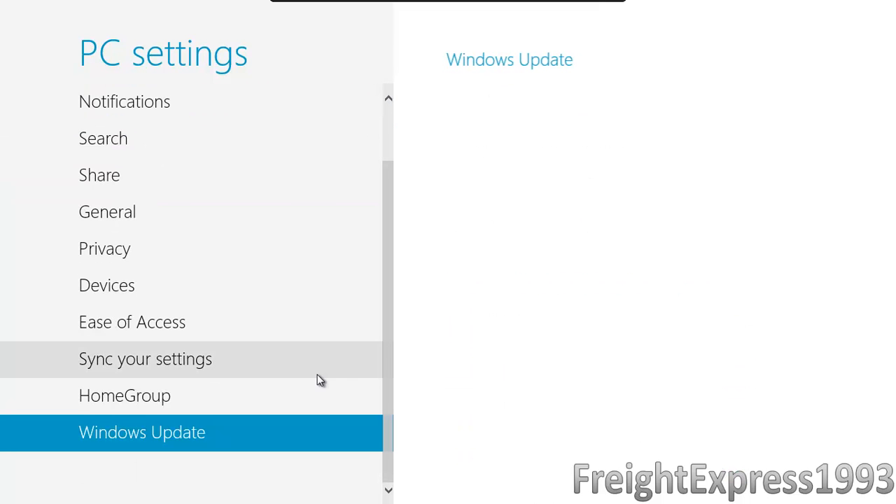
left_click(141, 432)
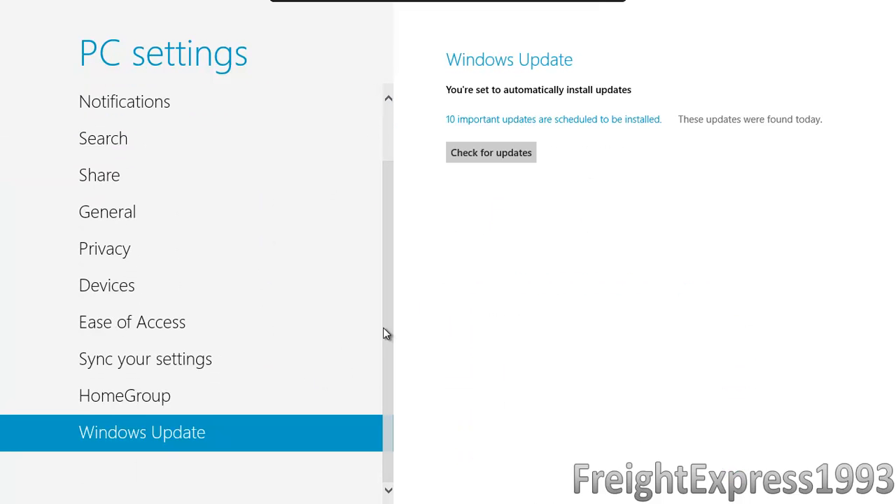
scroll("up", 3)
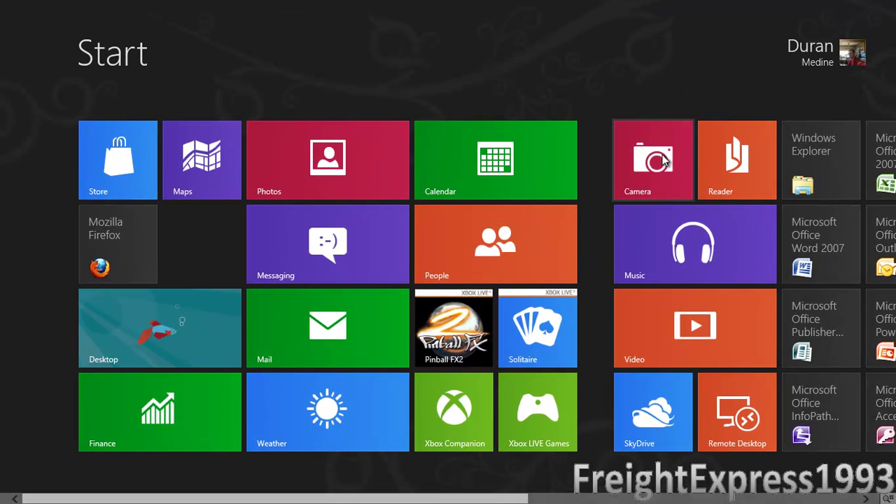
mouse_move(697, 222)
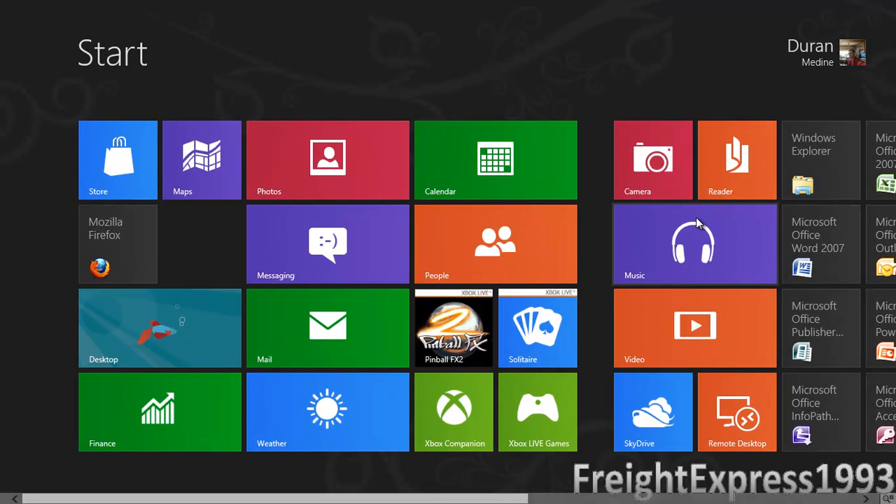
mouse_move(689, 327)
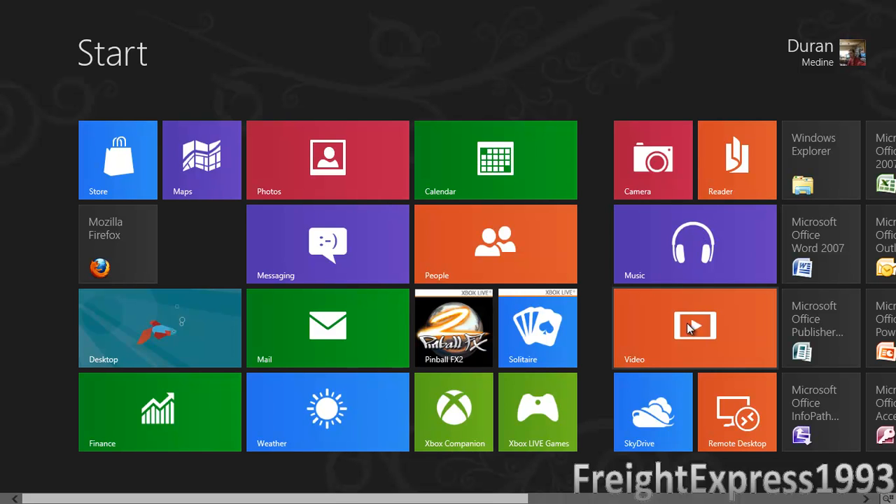
mouse_move(362, 487)
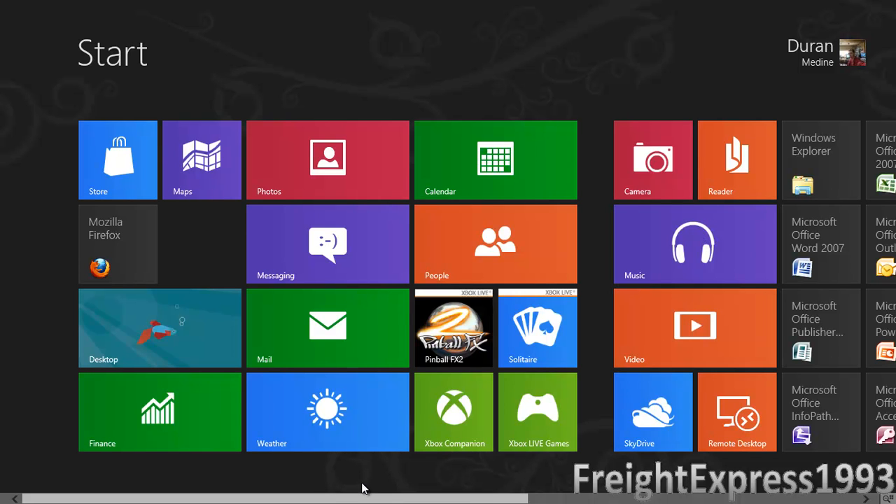
Step: View the admin tool tiles, show the account's Lock and Sign out options, then dismiss them
scroll("right", 3)
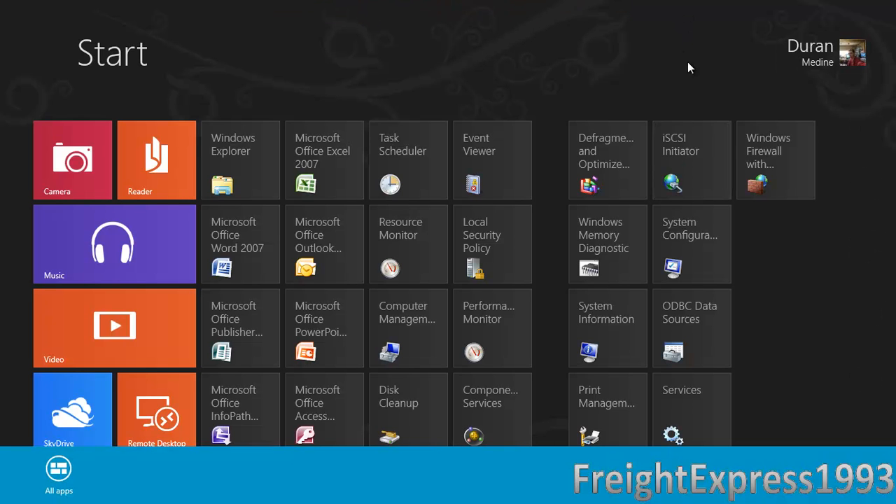
mouse_move(828, 63)
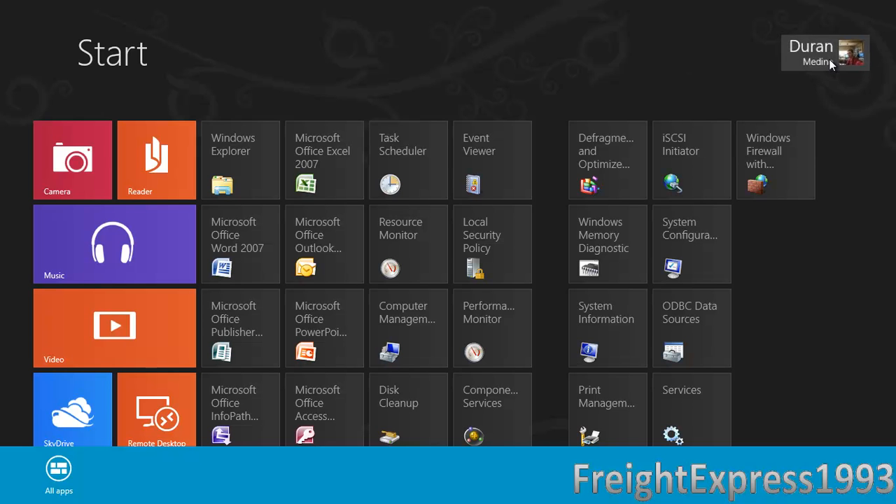
left_click(824, 53)
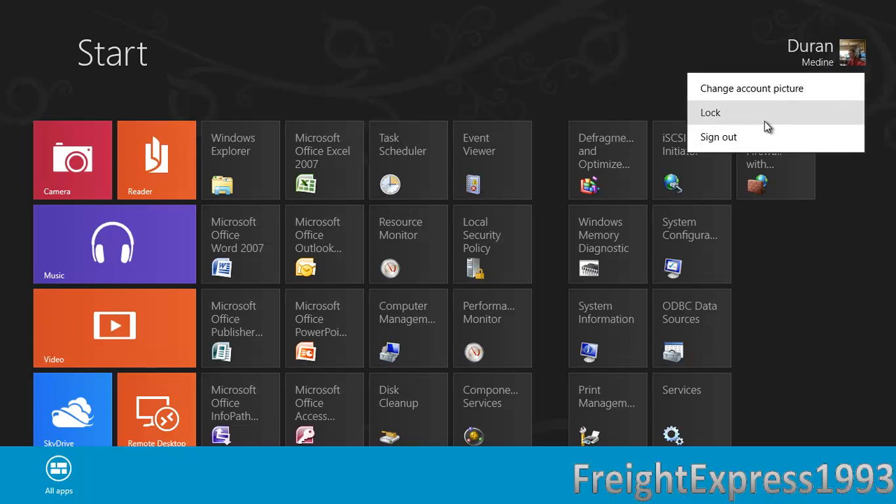
left_click(501, 68)
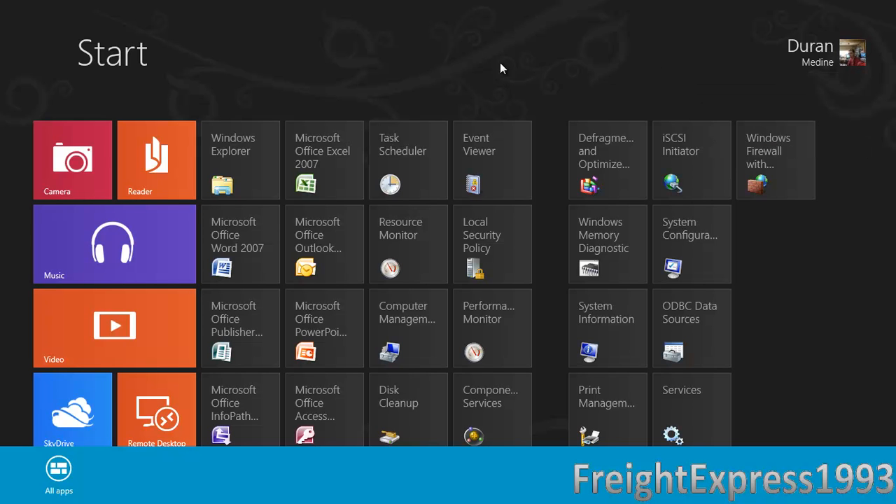
mouse_move(463, 57)
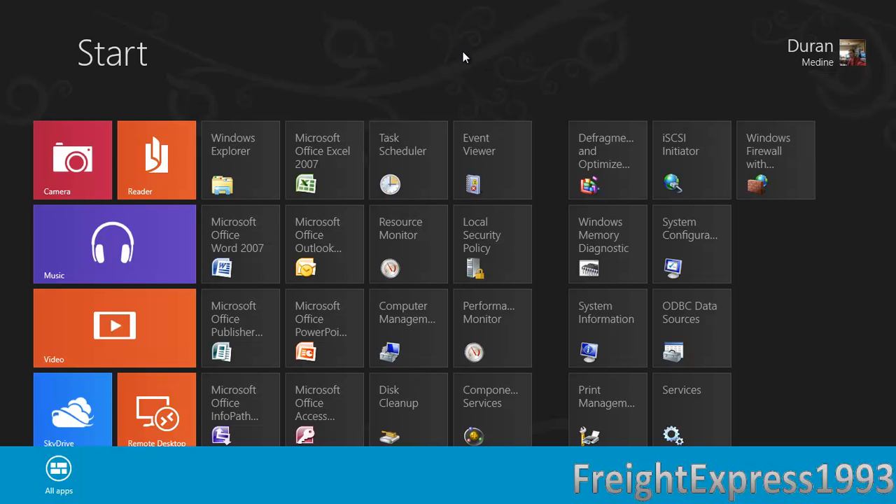
mouse_move(539, 88)
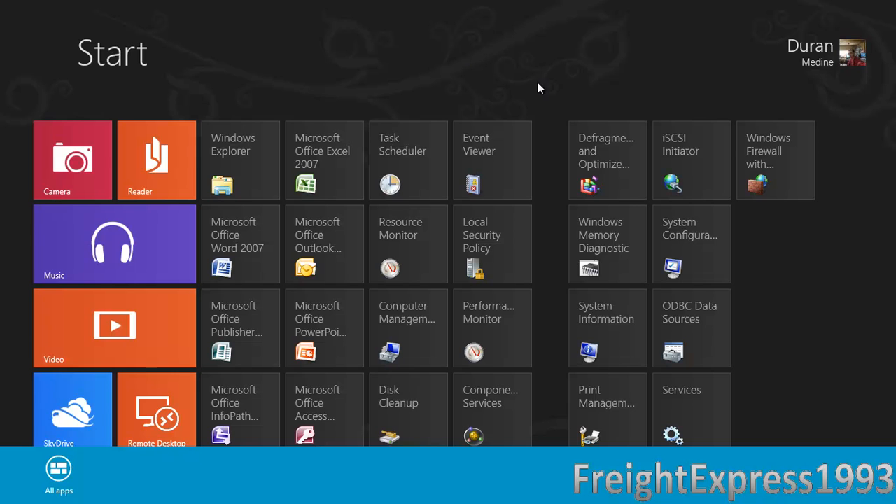
mouse_move(721, 121)
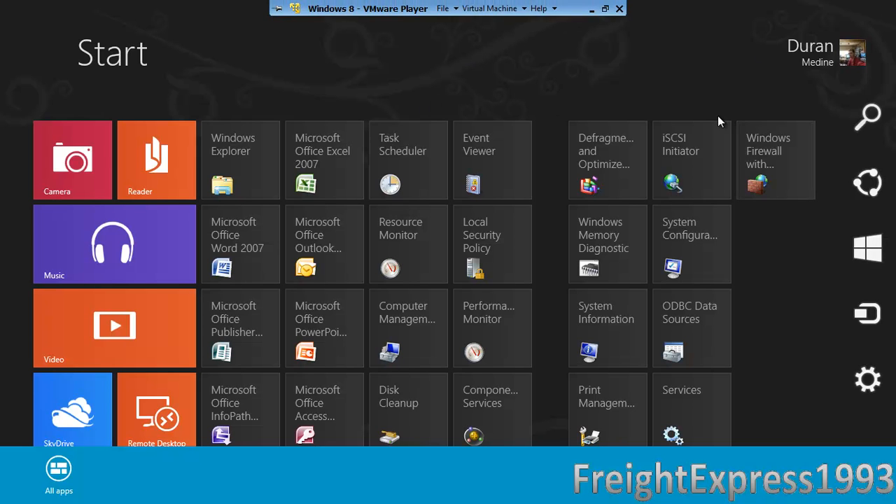
mouse_move(655, 159)
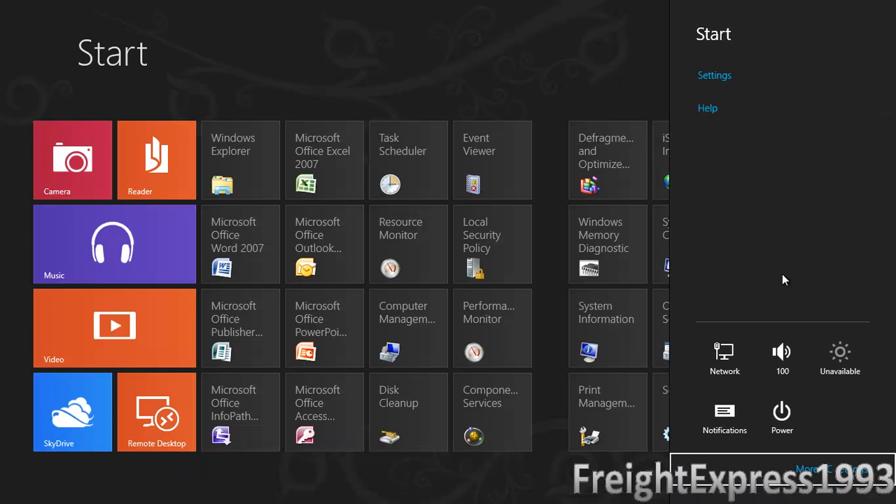
Step: Choose Shut down from the Power options in the Settings charm
left_click(781, 412)
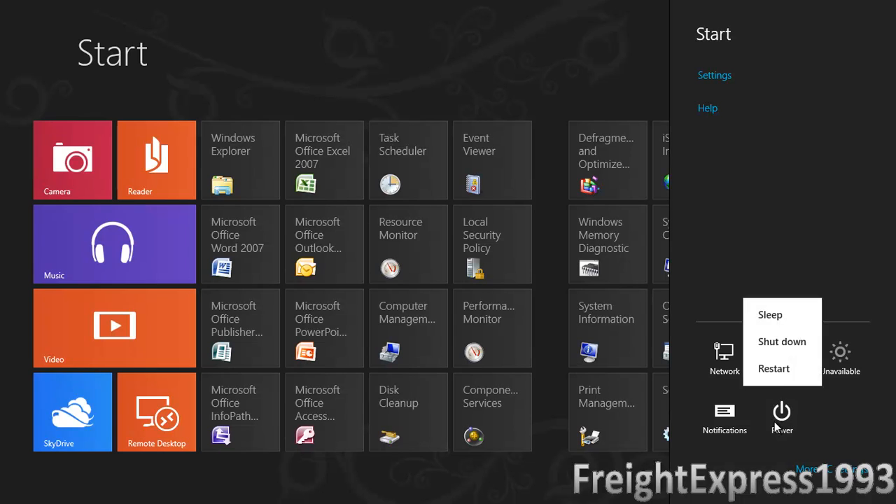
mouse_move(773, 369)
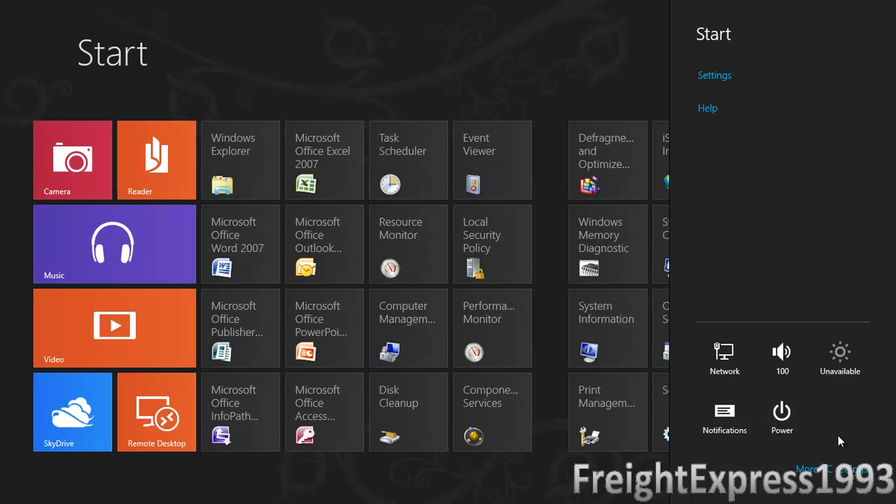
mouse_move(781, 417)
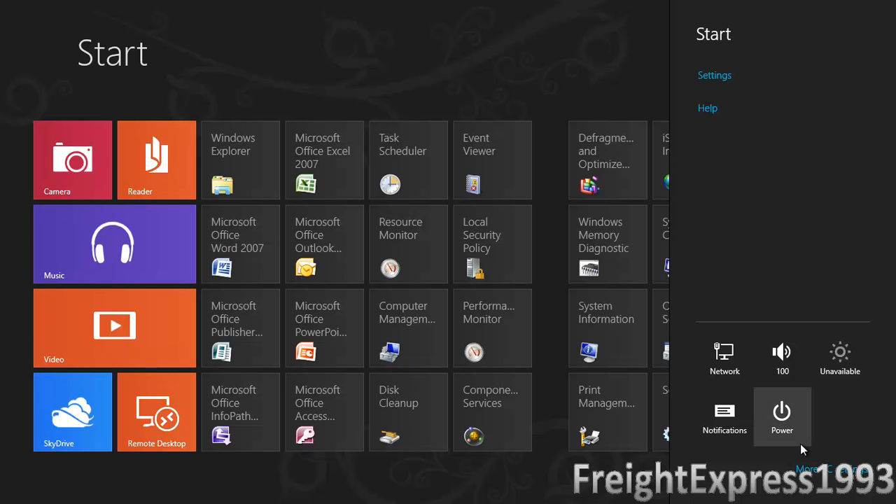
left_click(781, 417)
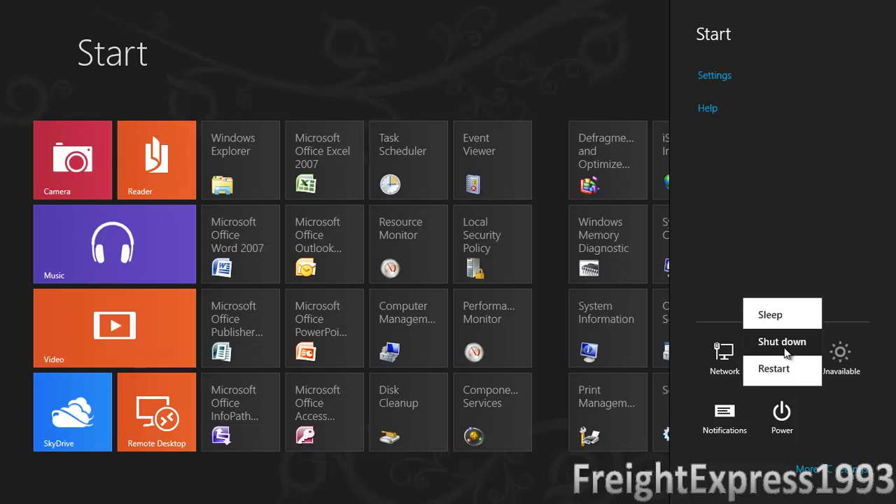
left_click(781, 342)
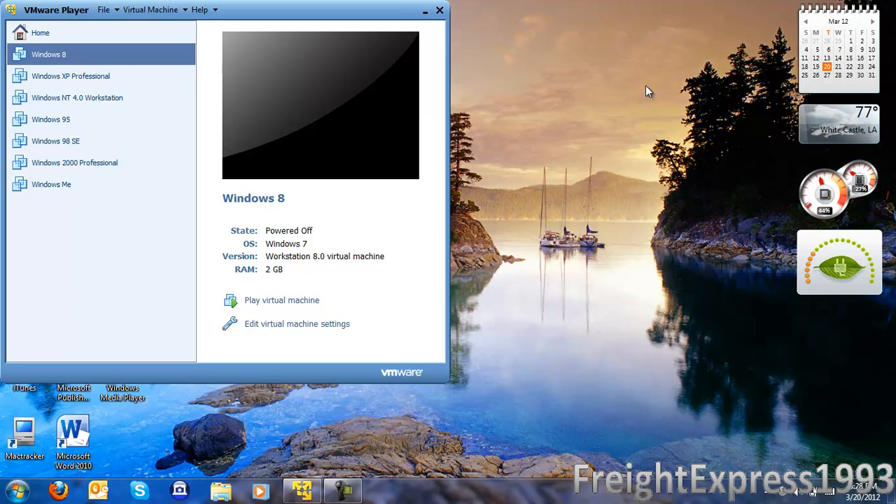
mouse_move(432, 136)
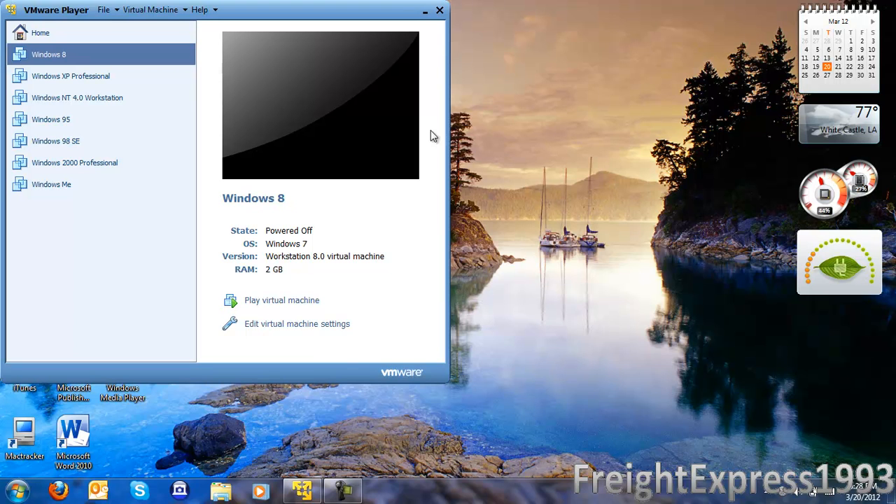